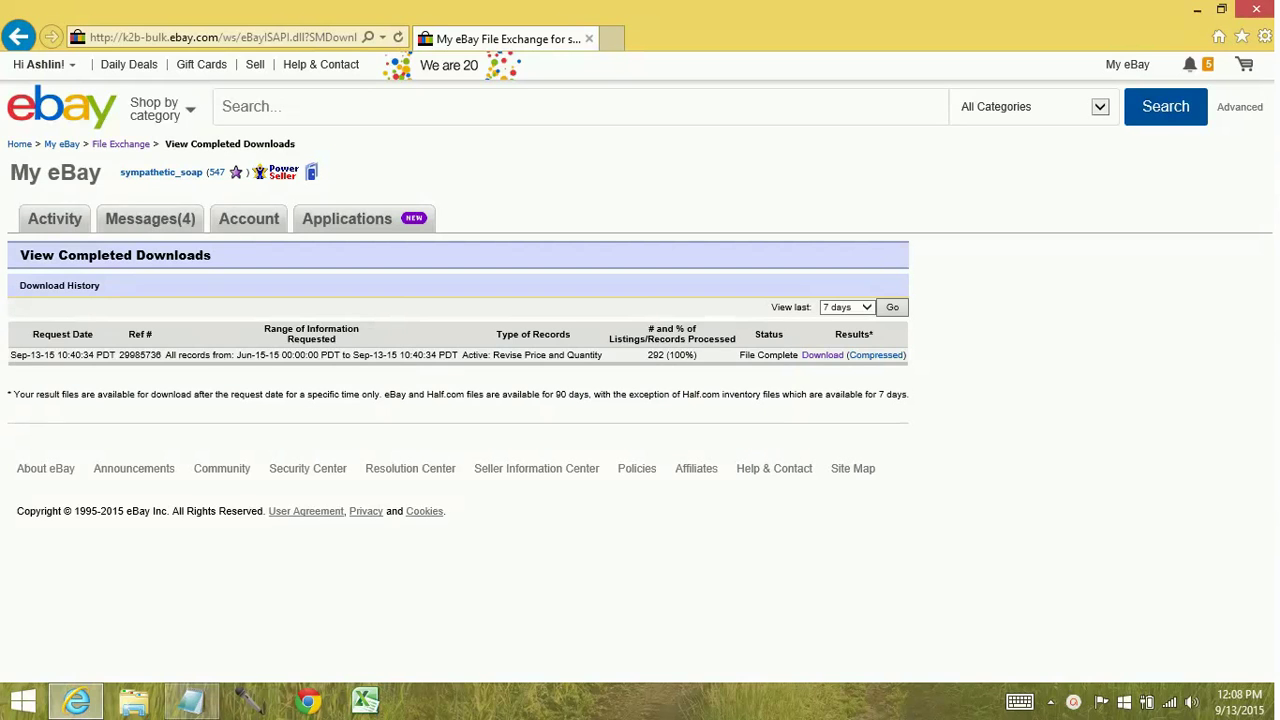
mouse_move(770, 386)
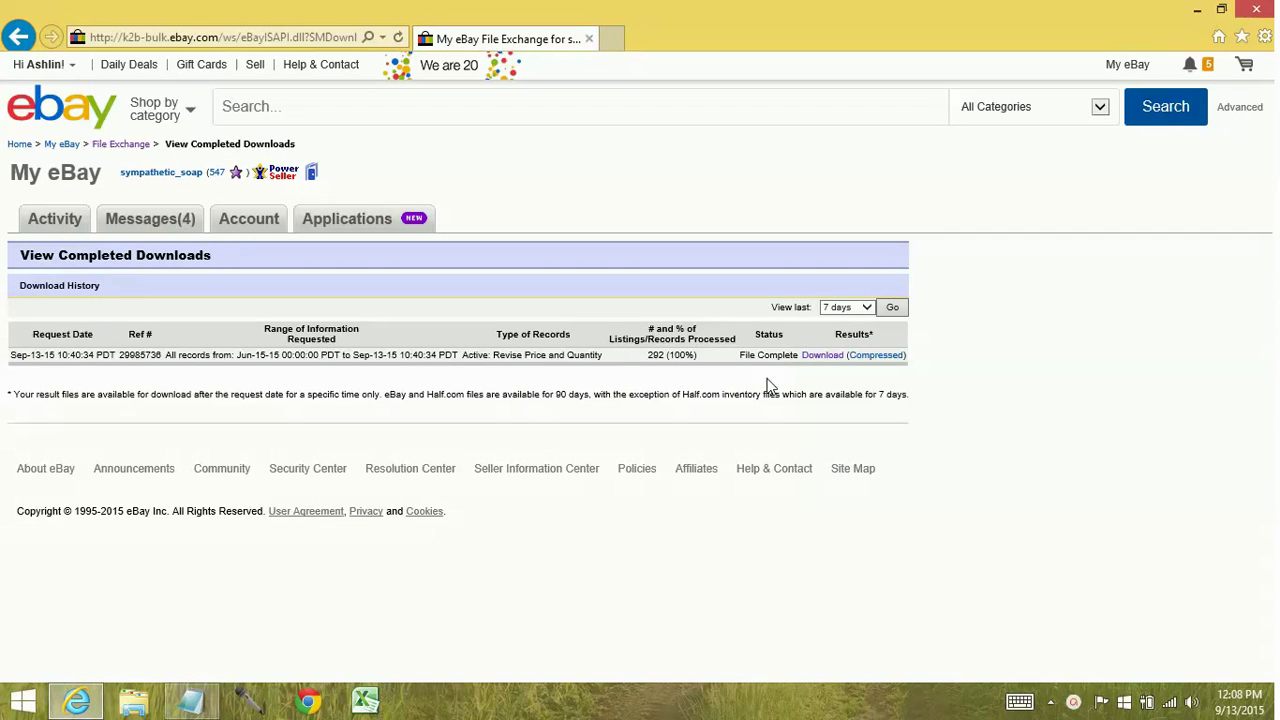
mouse_move(820, 356)
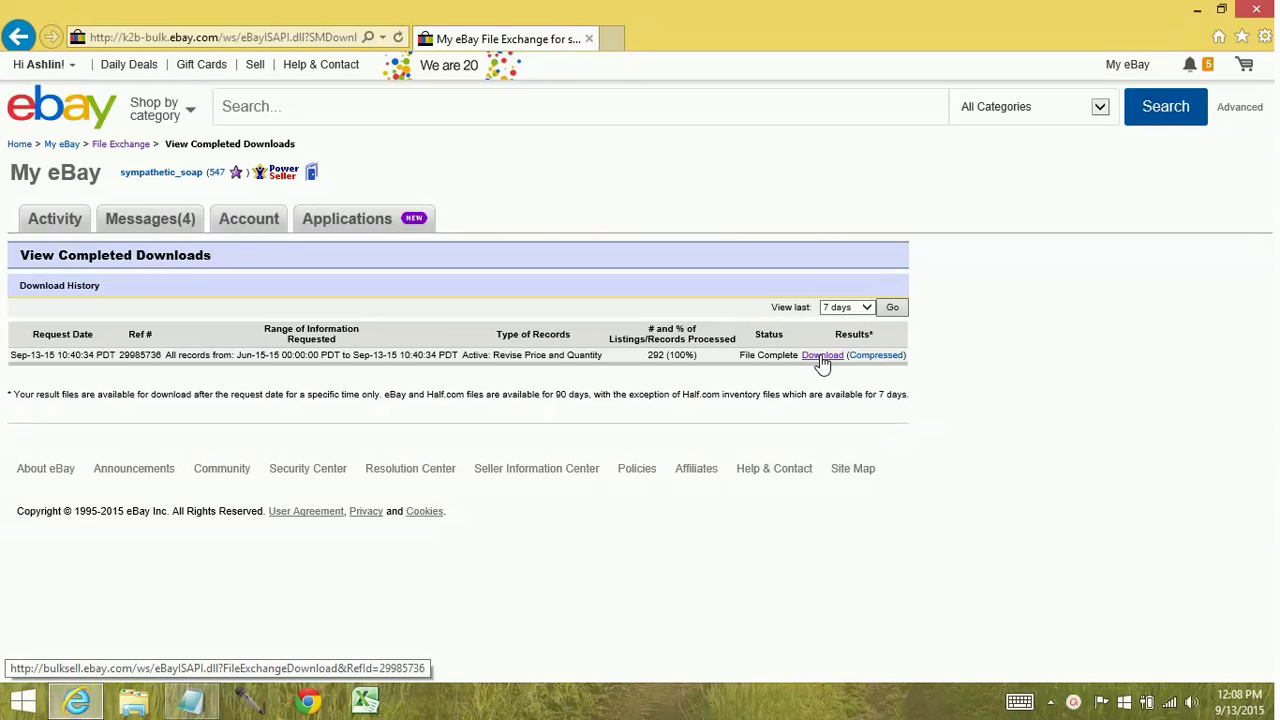
- Download the completed Revise Price and Quantity results file from View Completed Downloads
left_click(822, 356)
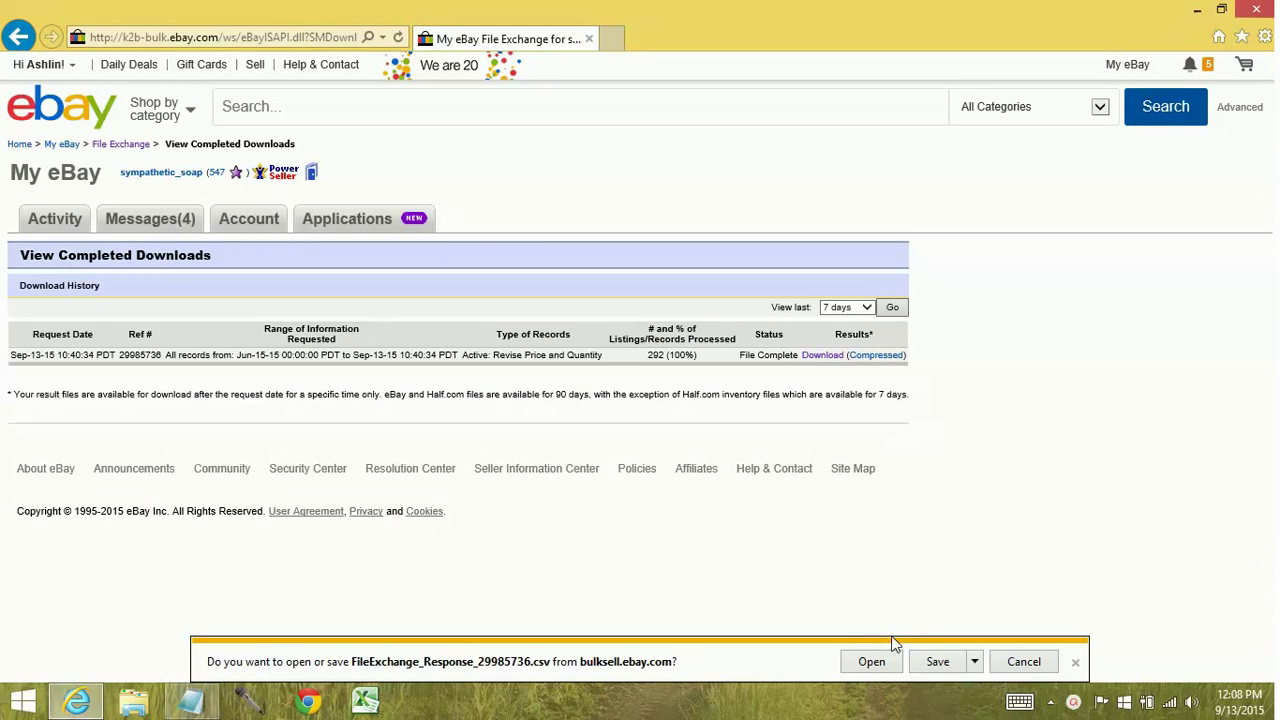
- Open the FileExchange response CSV in Excel and check the ItemID behind 1.72E+11 in B2
left_click(870, 660)
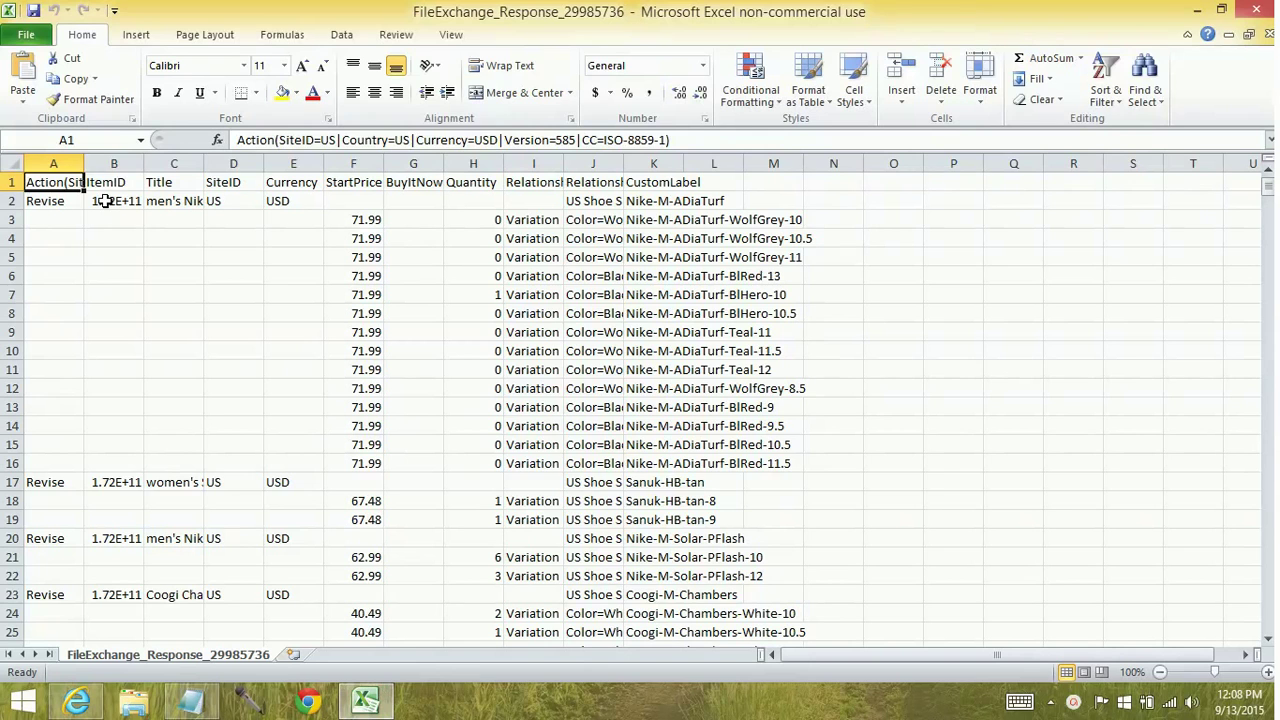
left_click(112, 200)
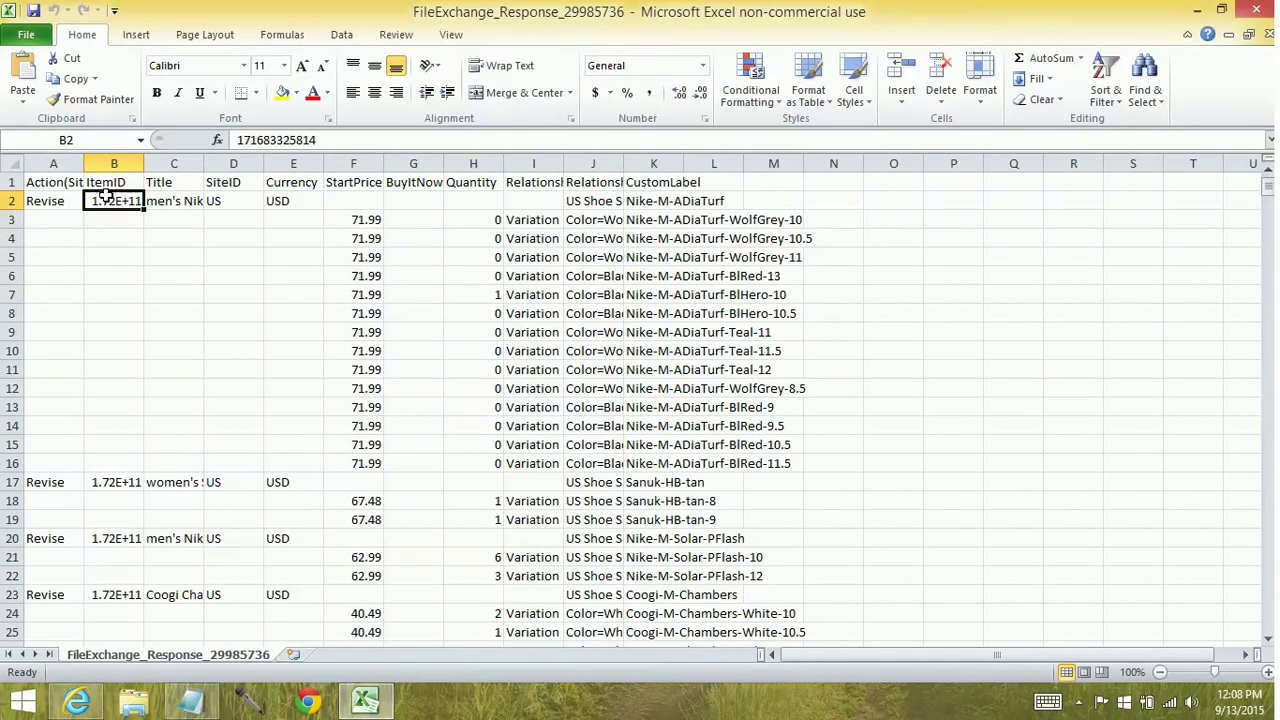
- Format column B (ItemID) as Number with 0 decimal places so full IDs show
left_click(114, 164)
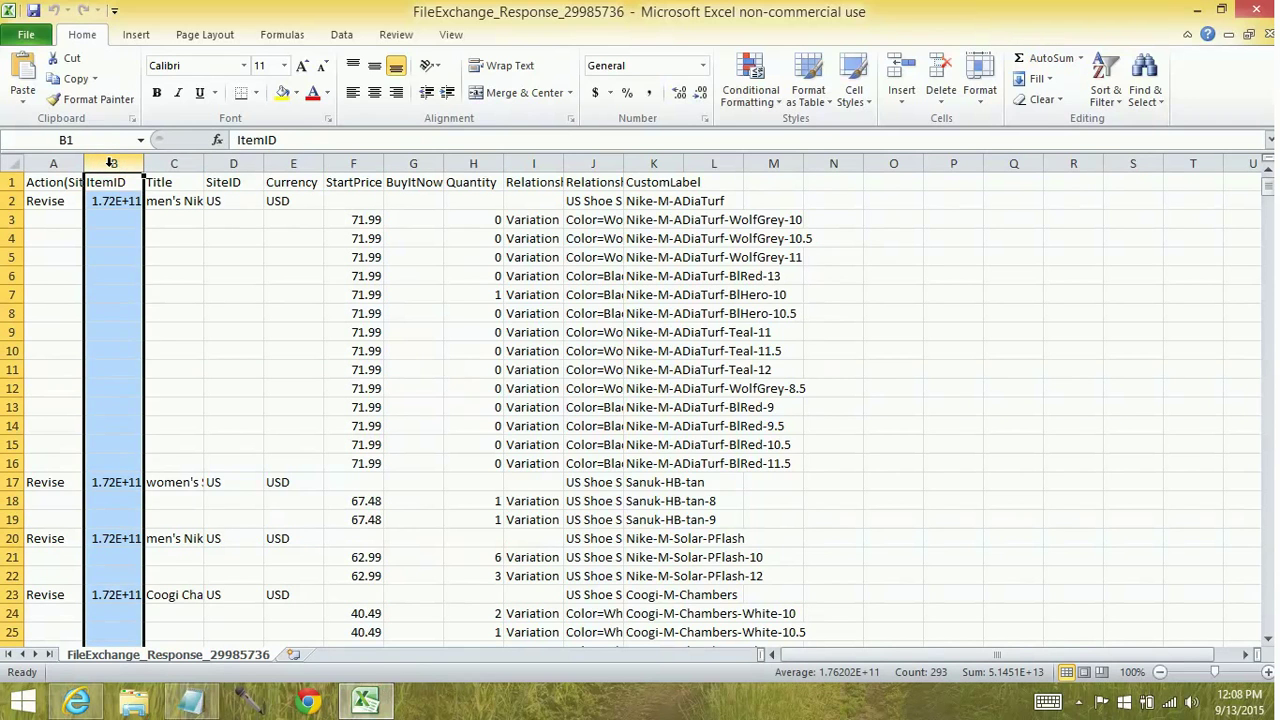
right_click(114, 164)
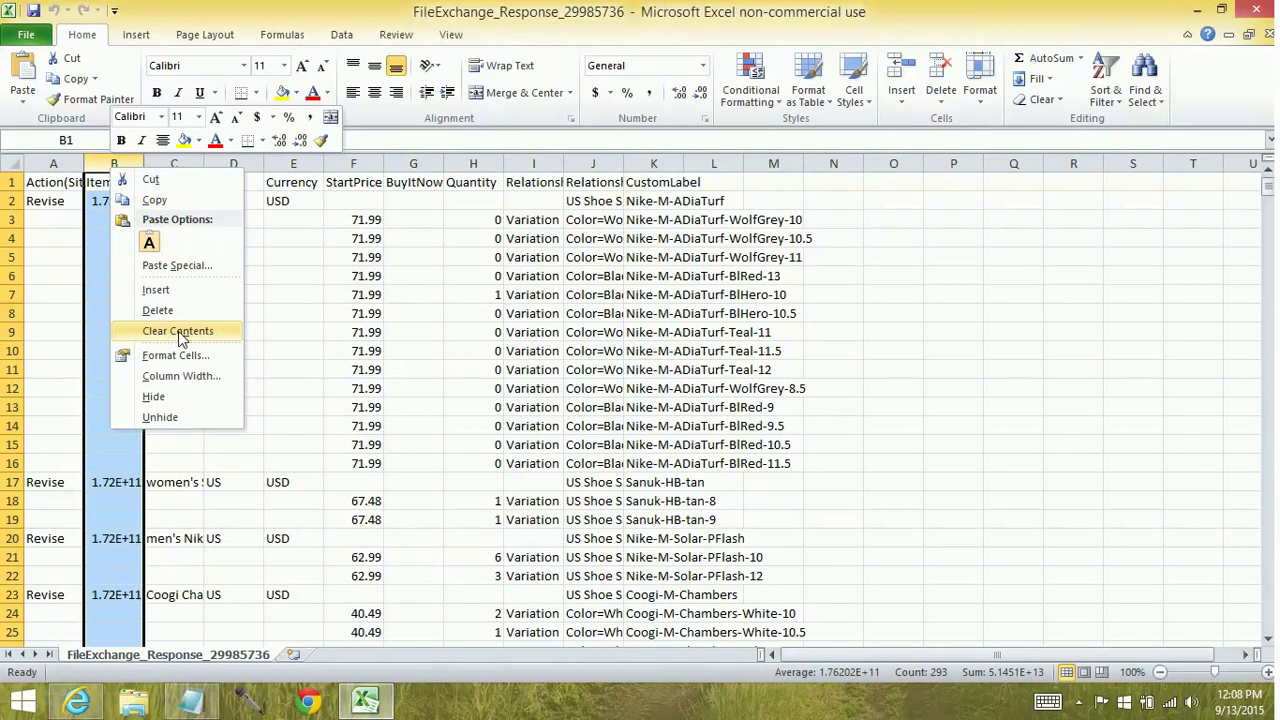
left_click(176, 356)
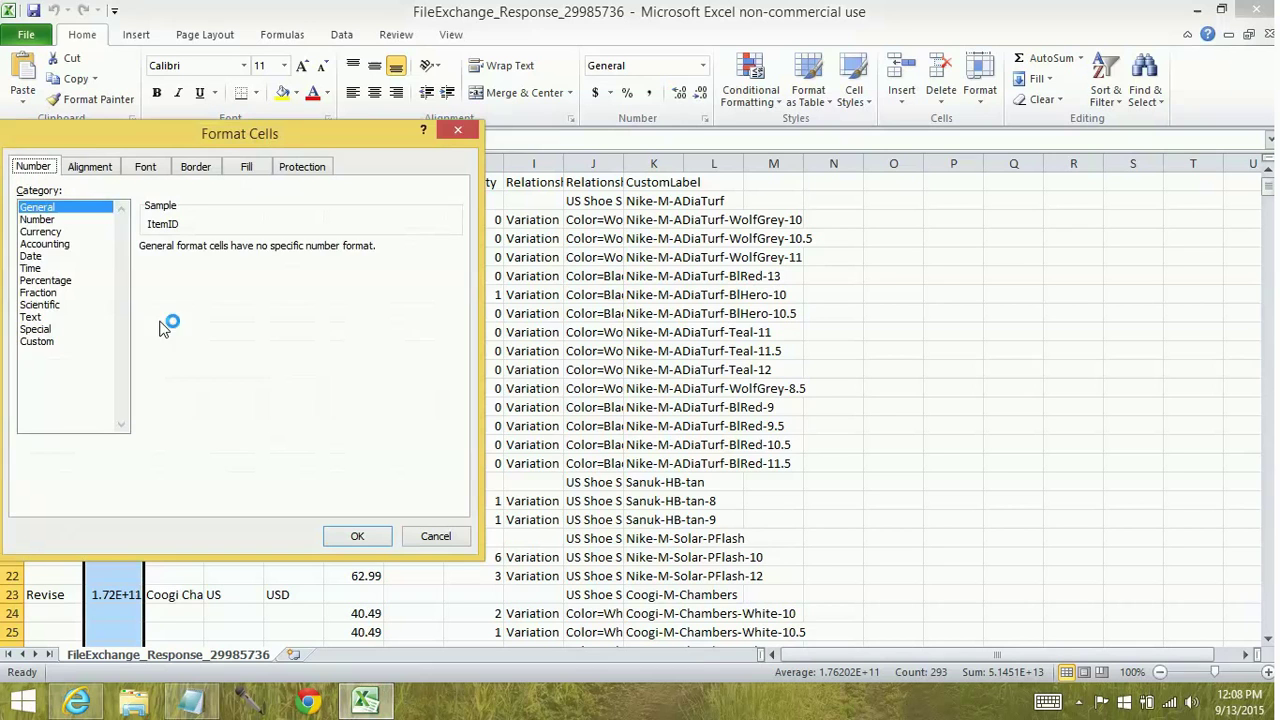
left_click(36, 218)
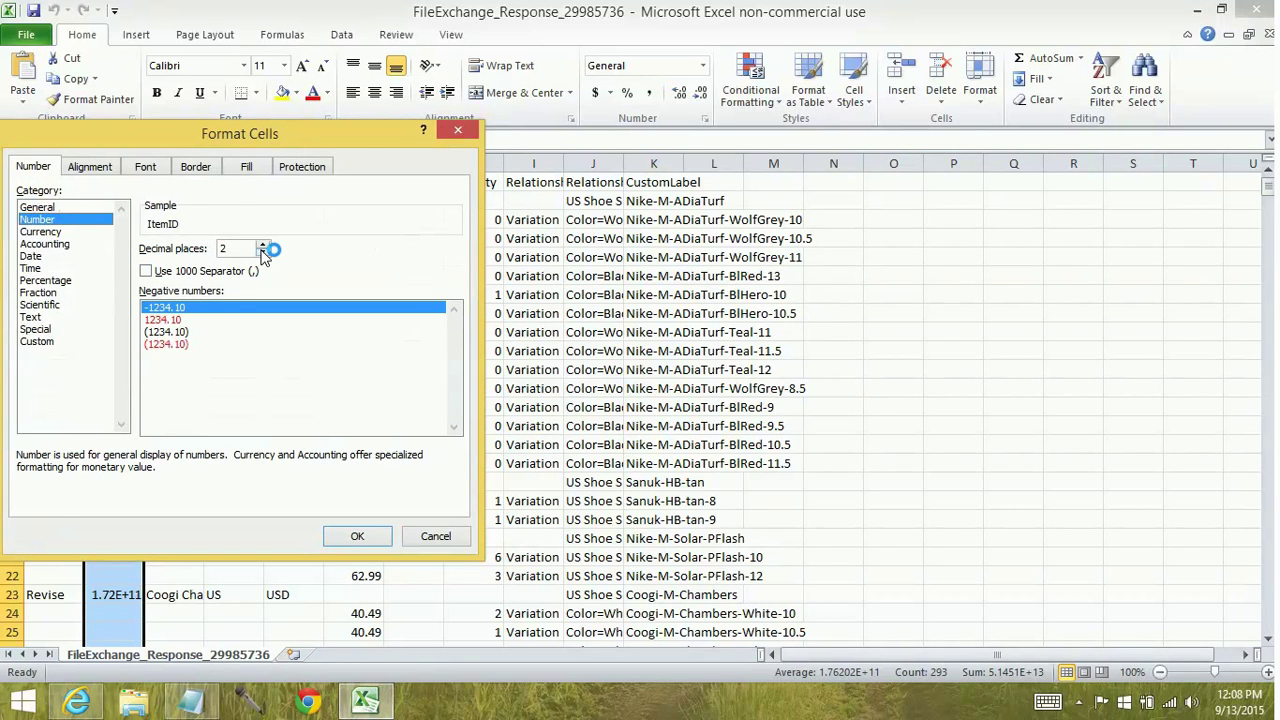
left_click(272, 252)
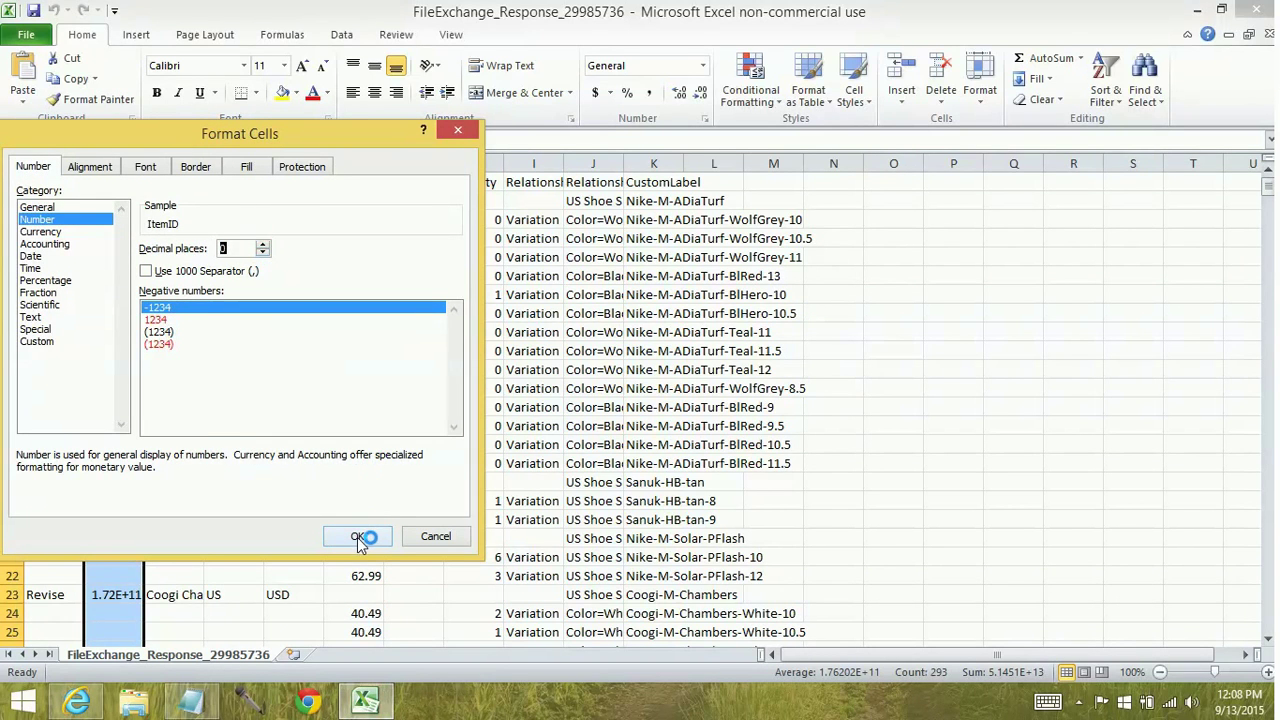
left_click(356, 536)
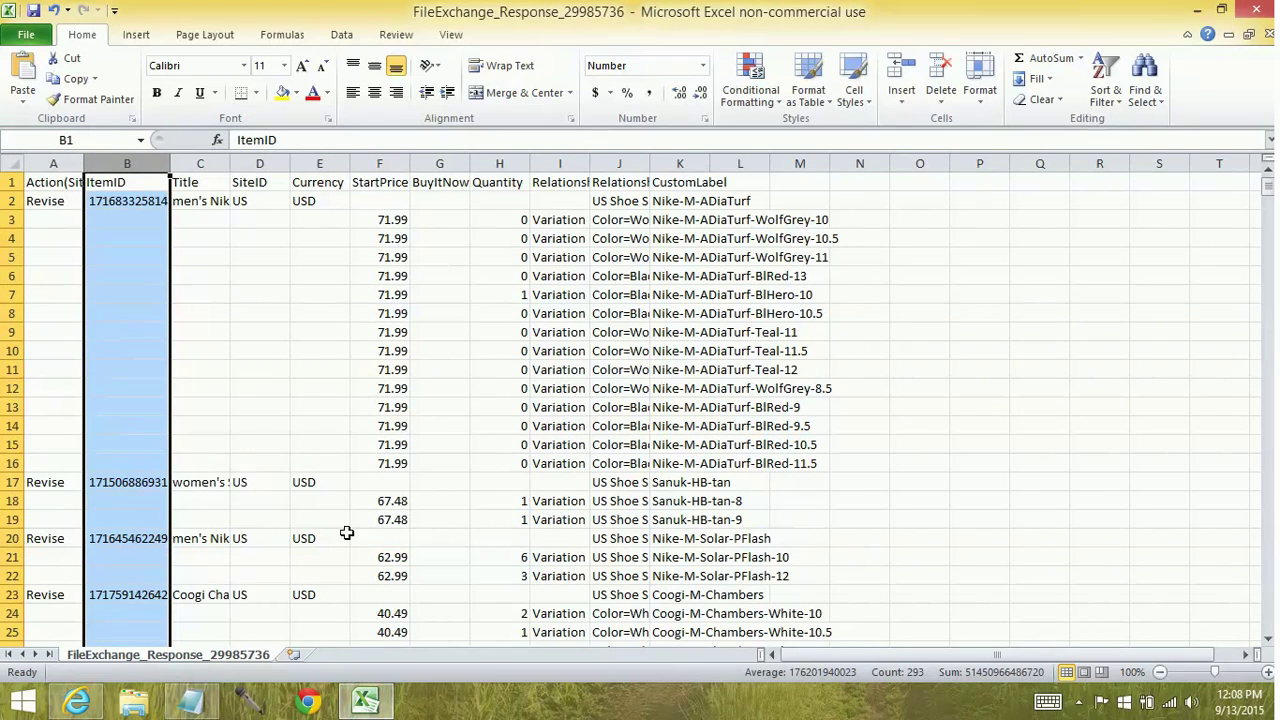
mouse_move(148, 418)
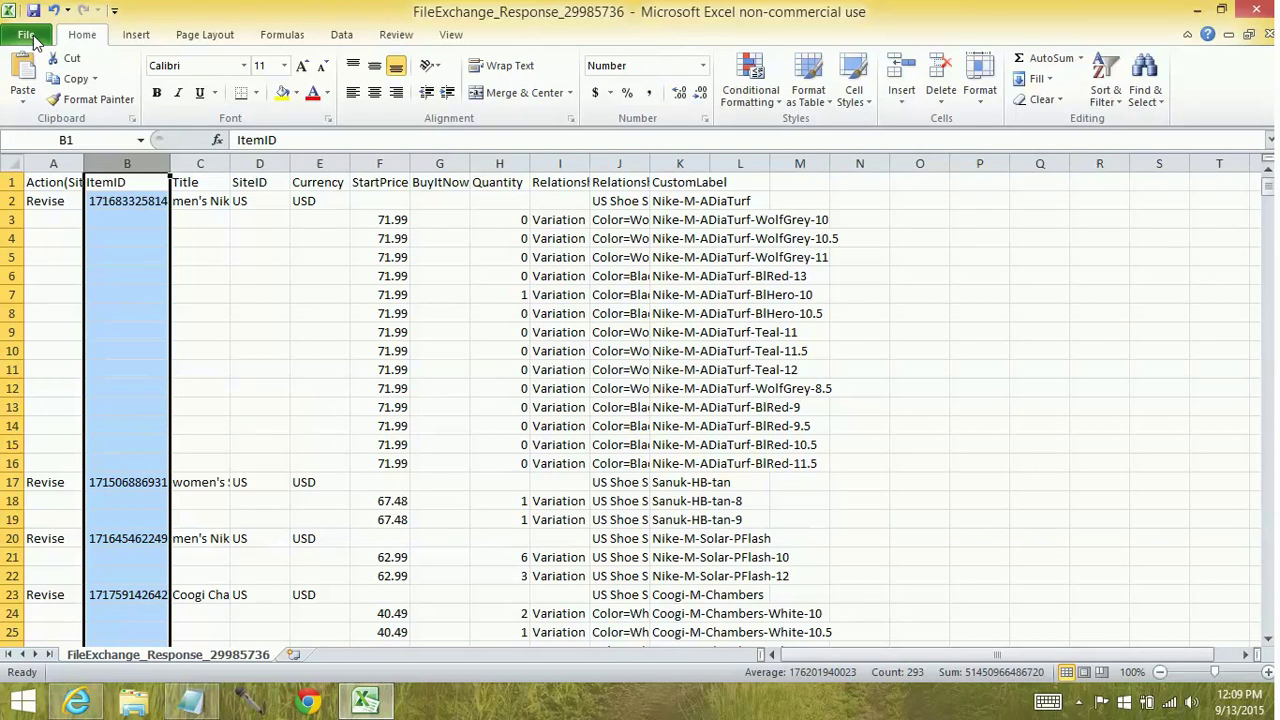
- Save the workbook as test.csv via Save As
left_click(26, 34)
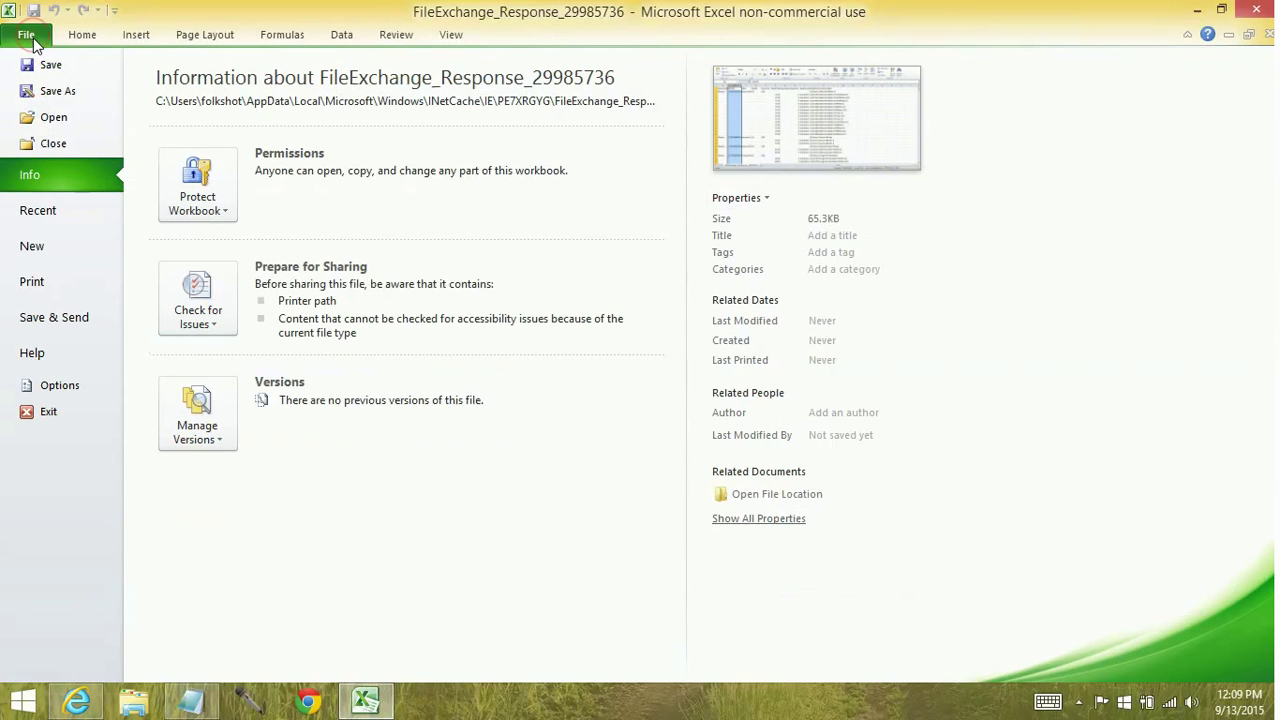
left_click(56, 92)
type("t")
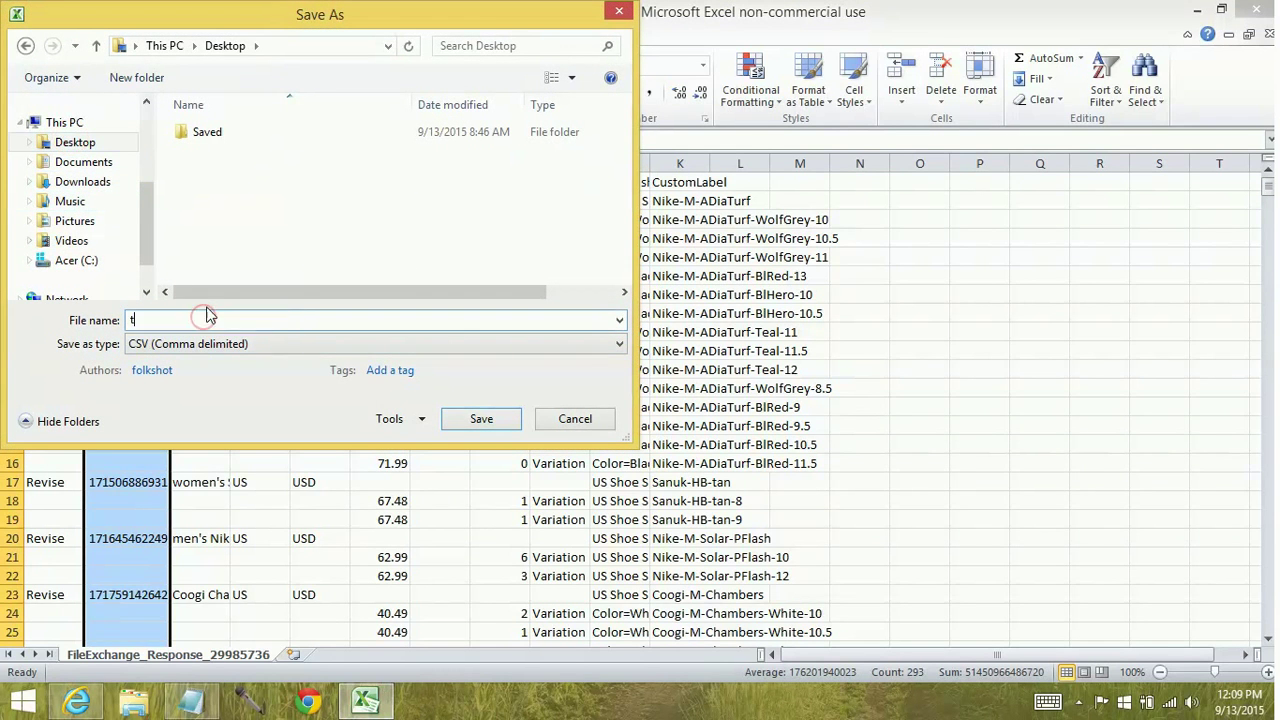
type("est")
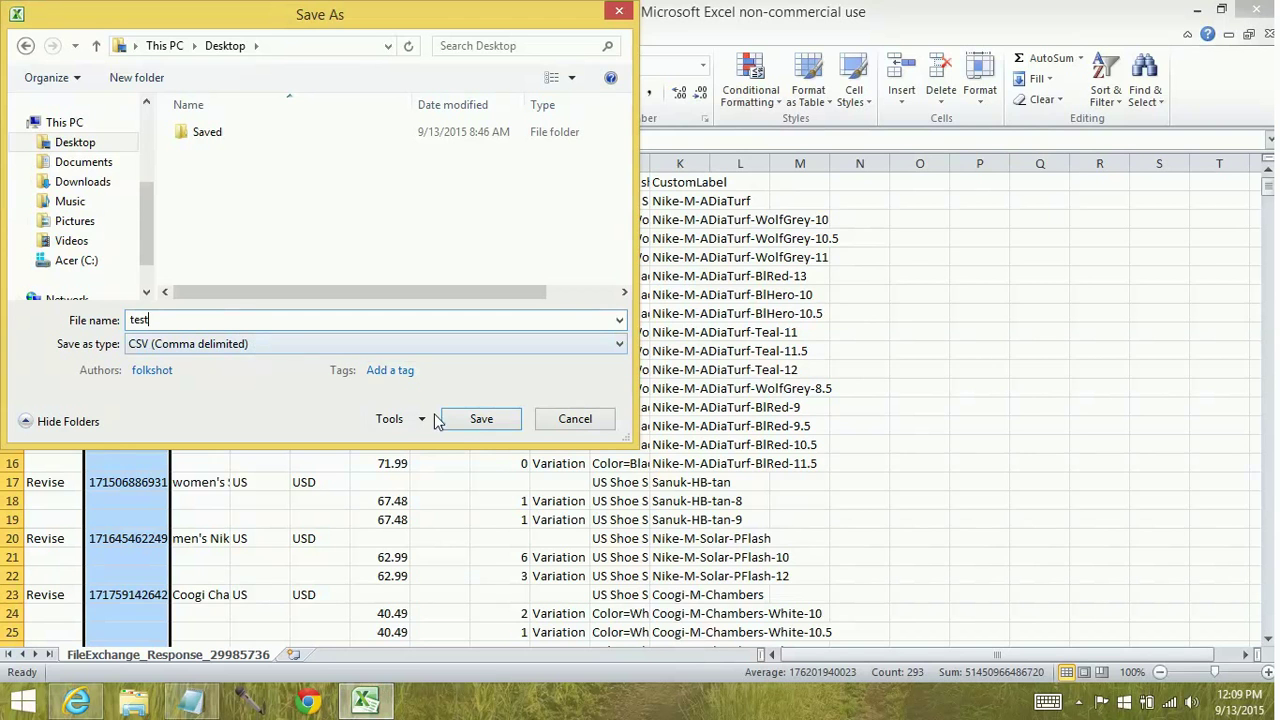
left_click(480, 418)
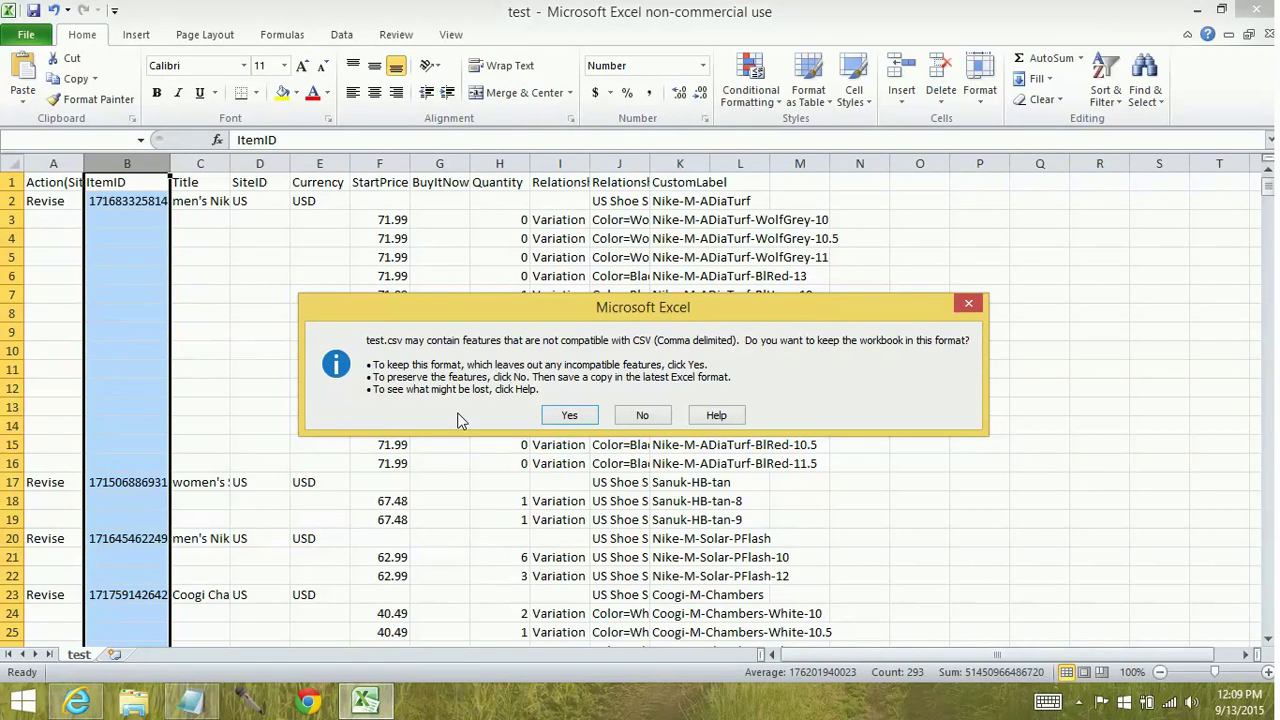
mouse_move(518, 396)
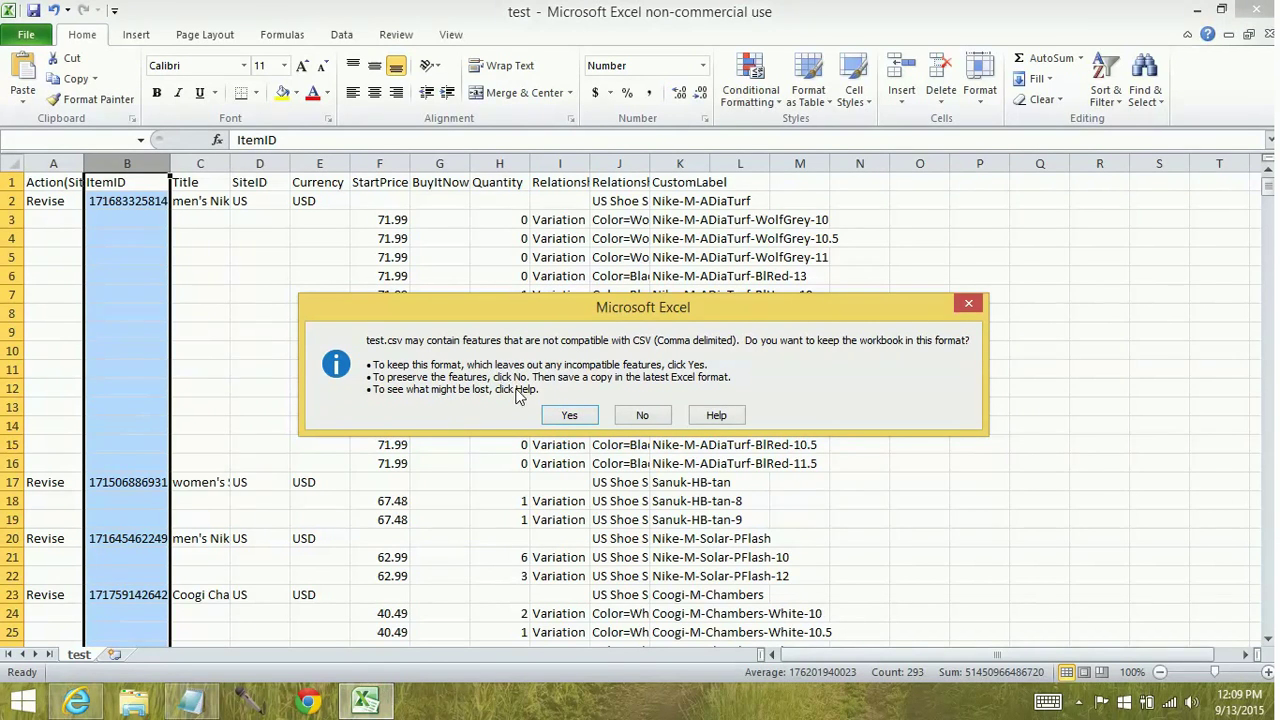
- Keep the CSV format and close test.csv without saving further changes
left_click(568, 414)
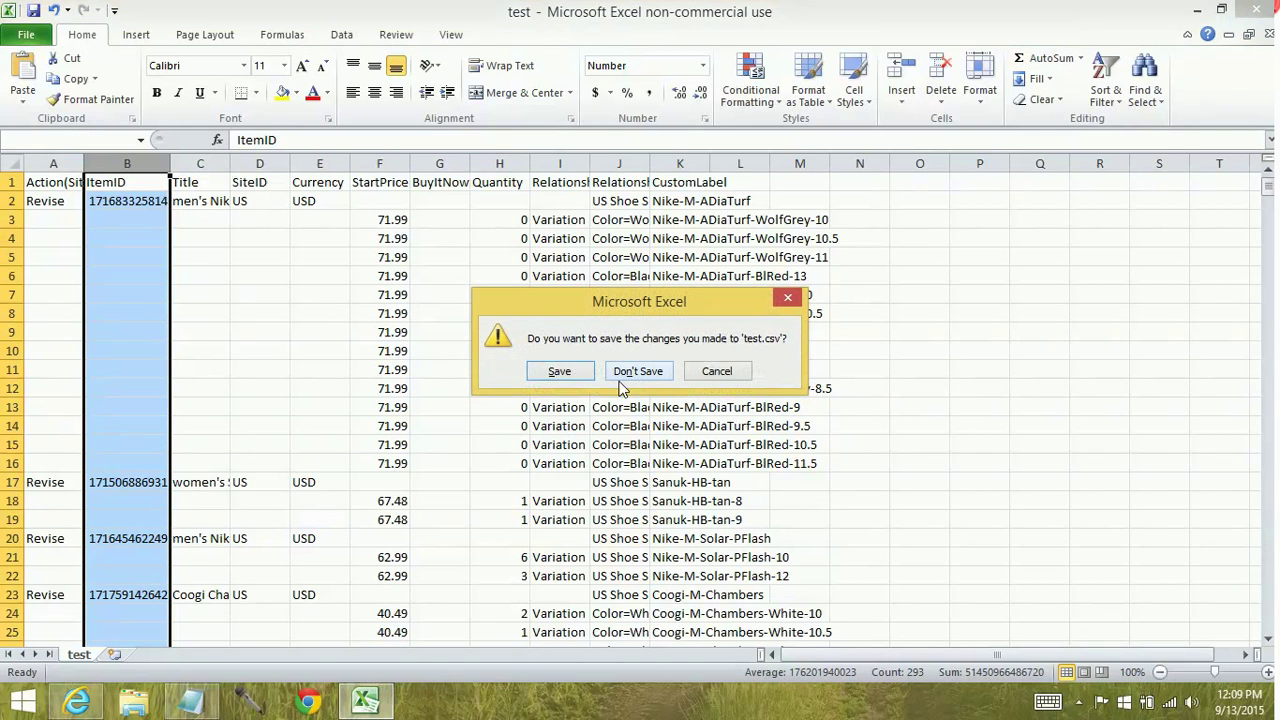
mouse_move(638, 370)
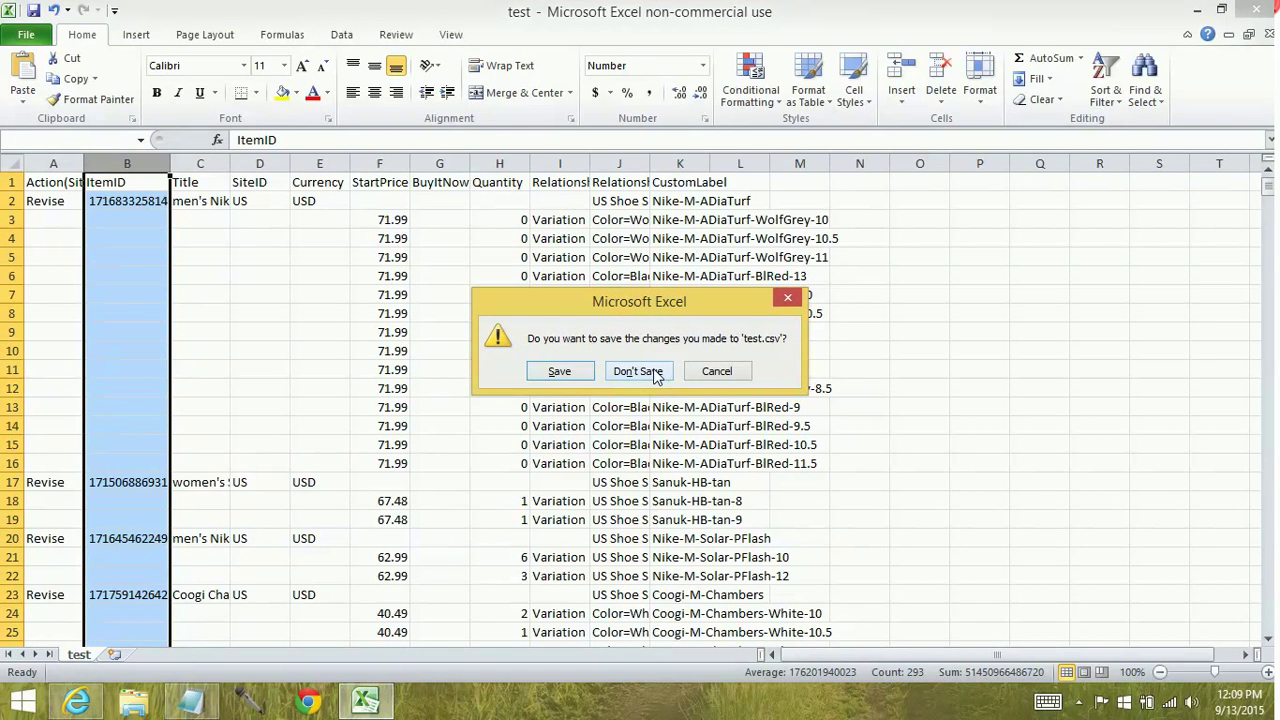
left_click(636, 370)
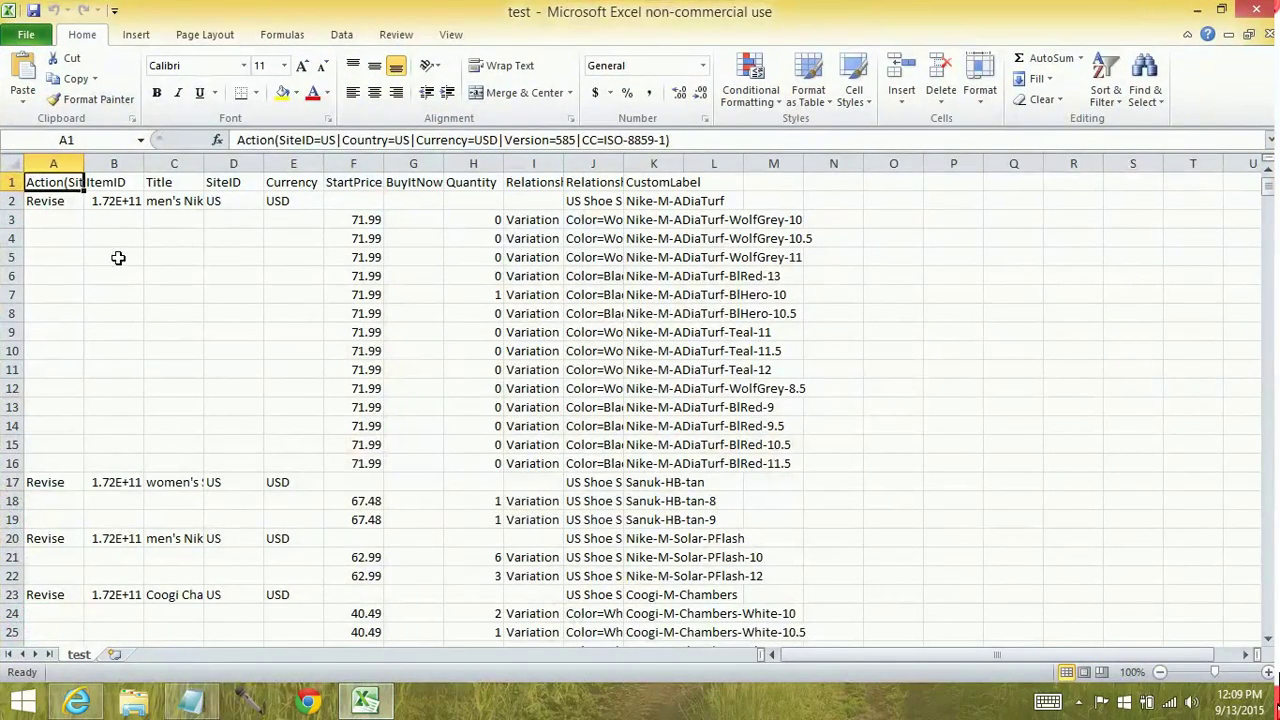
mouse_move(100, 492)
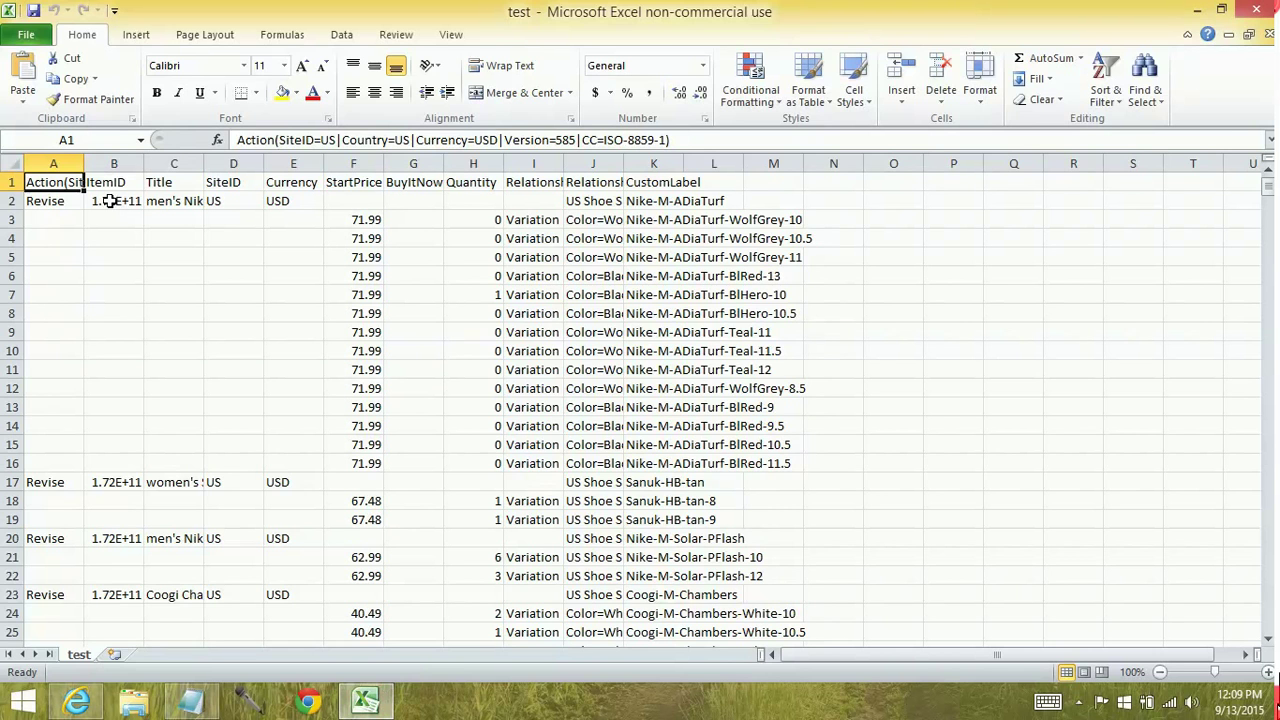
- Format the ItemID column as Number with no decimals again, then close the workbook
right_click(112, 164)
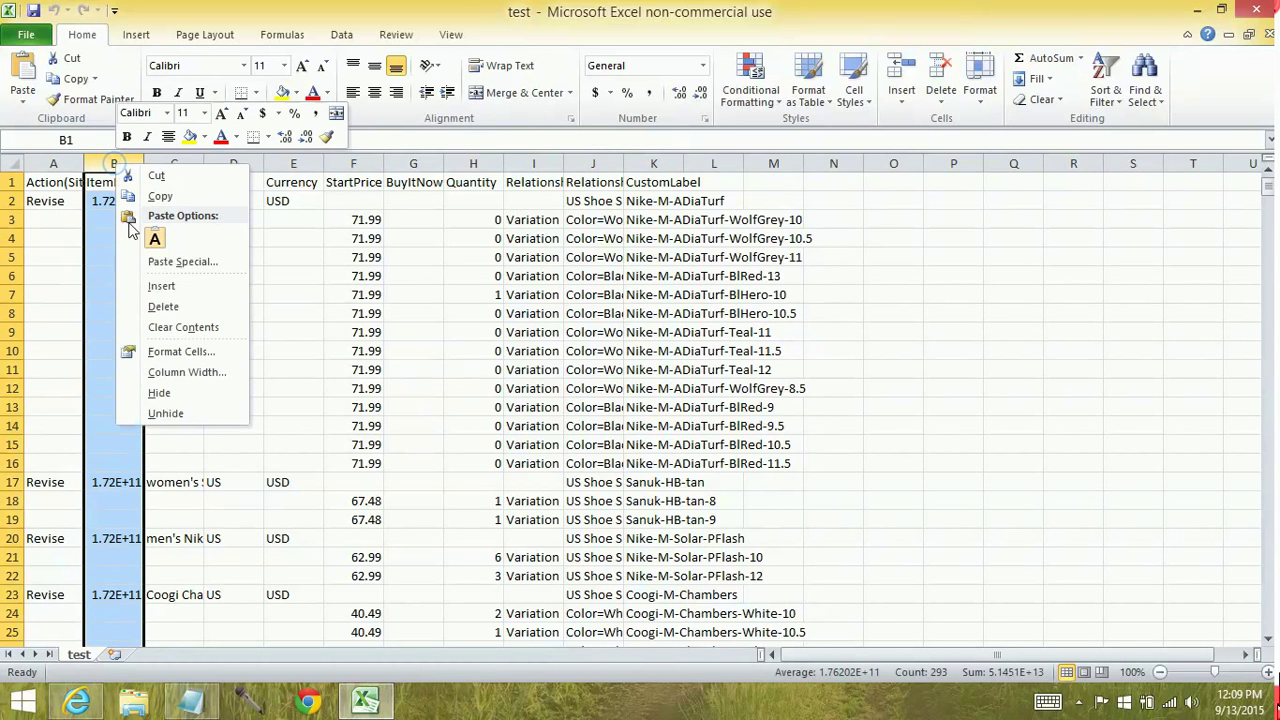
left_click(180, 352)
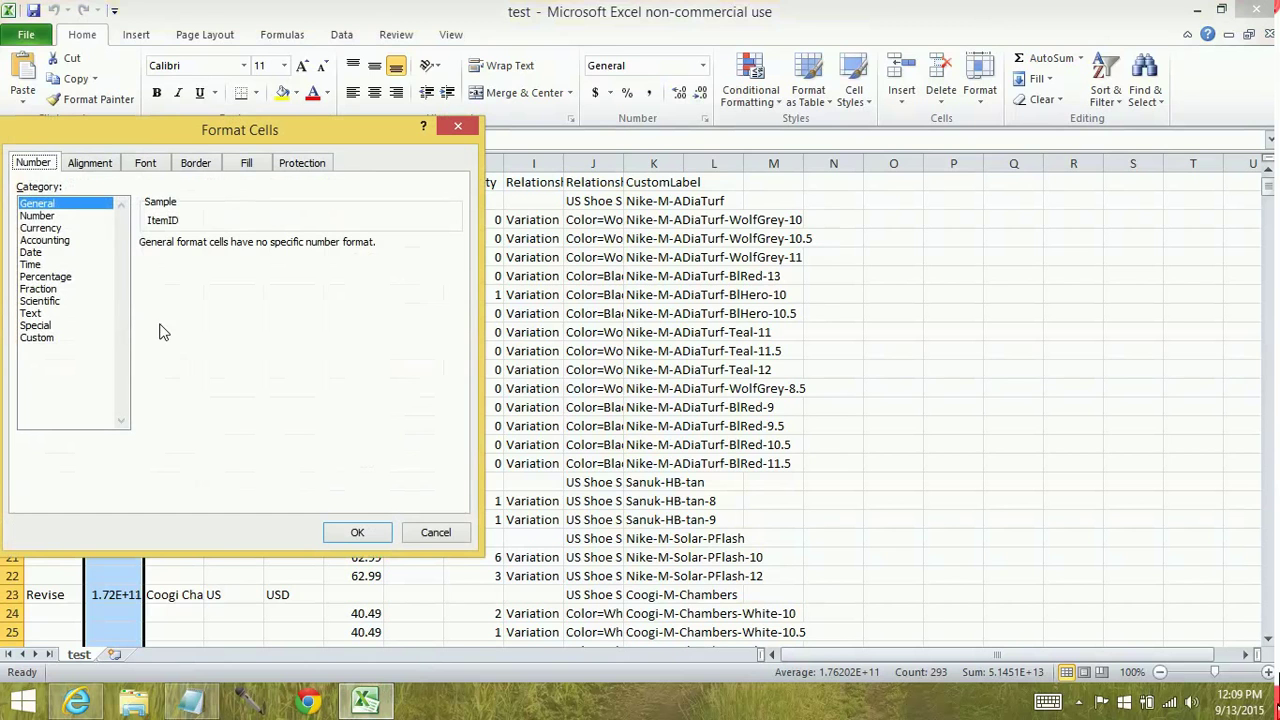
left_click(36, 216)
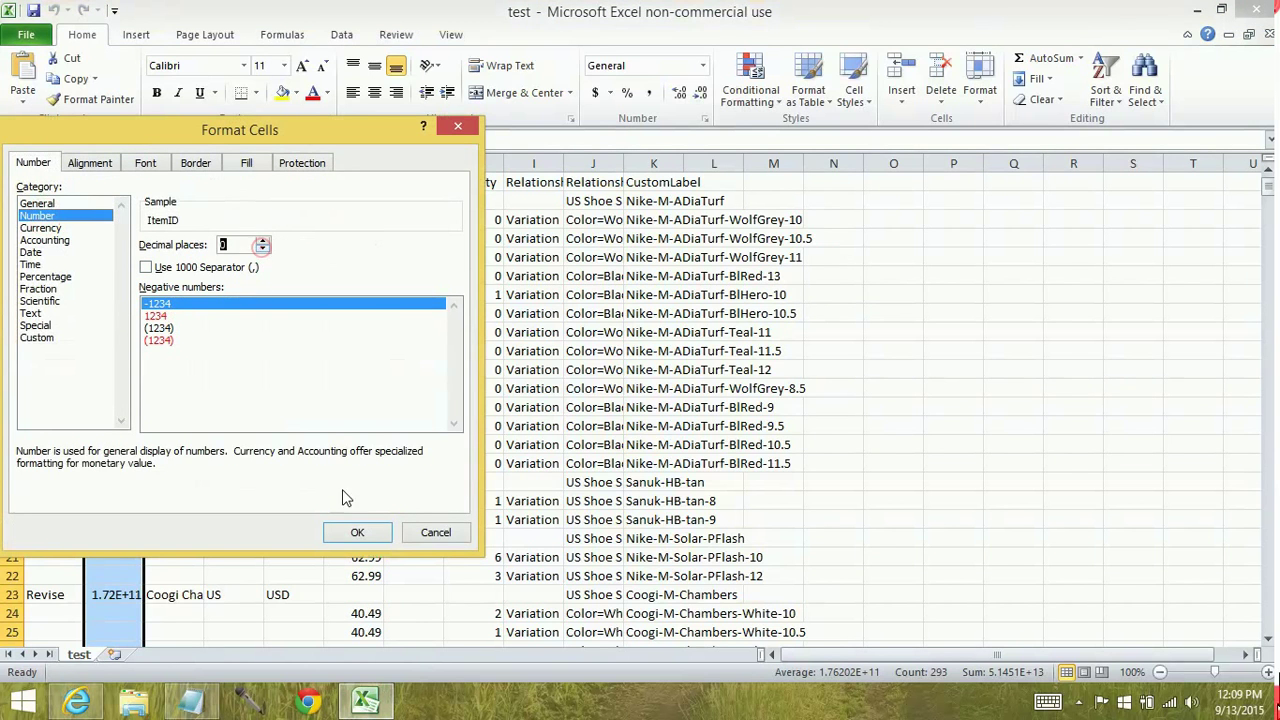
left_click(356, 532)
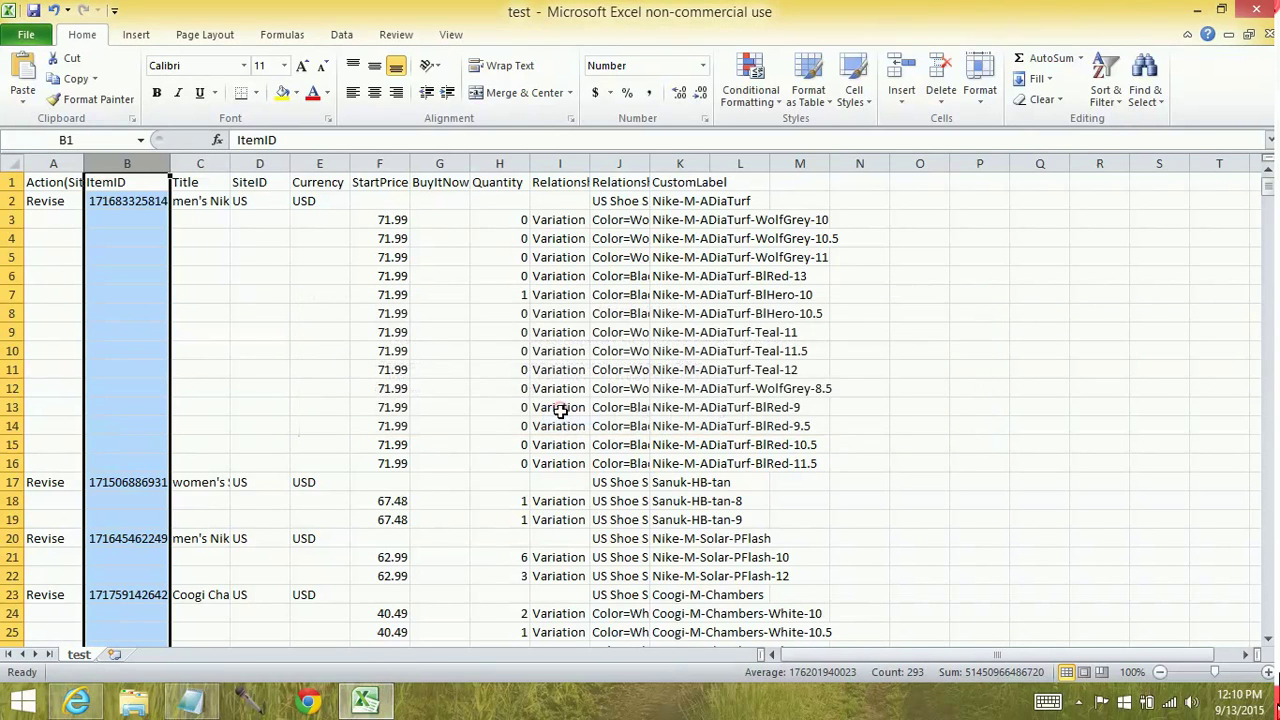
left_click(1256, 8)
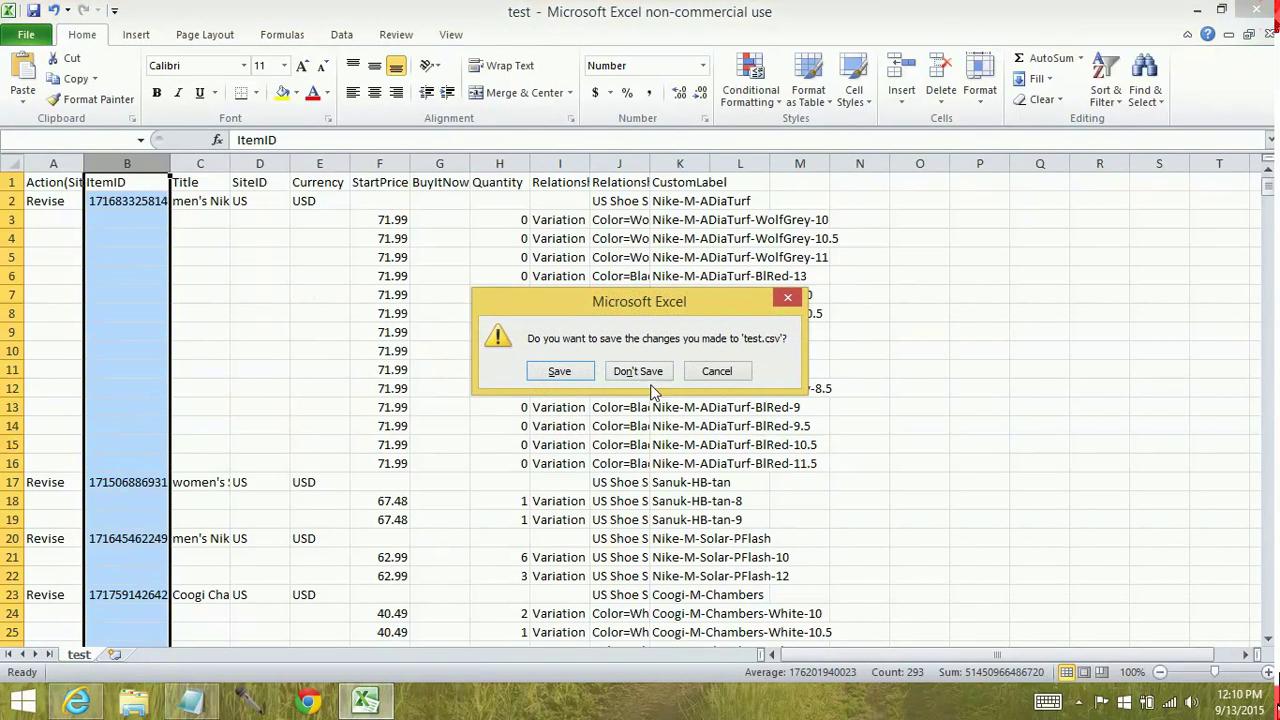
- Discard the changes so test.csv closes and the desktop shows
left_click(636, 370)
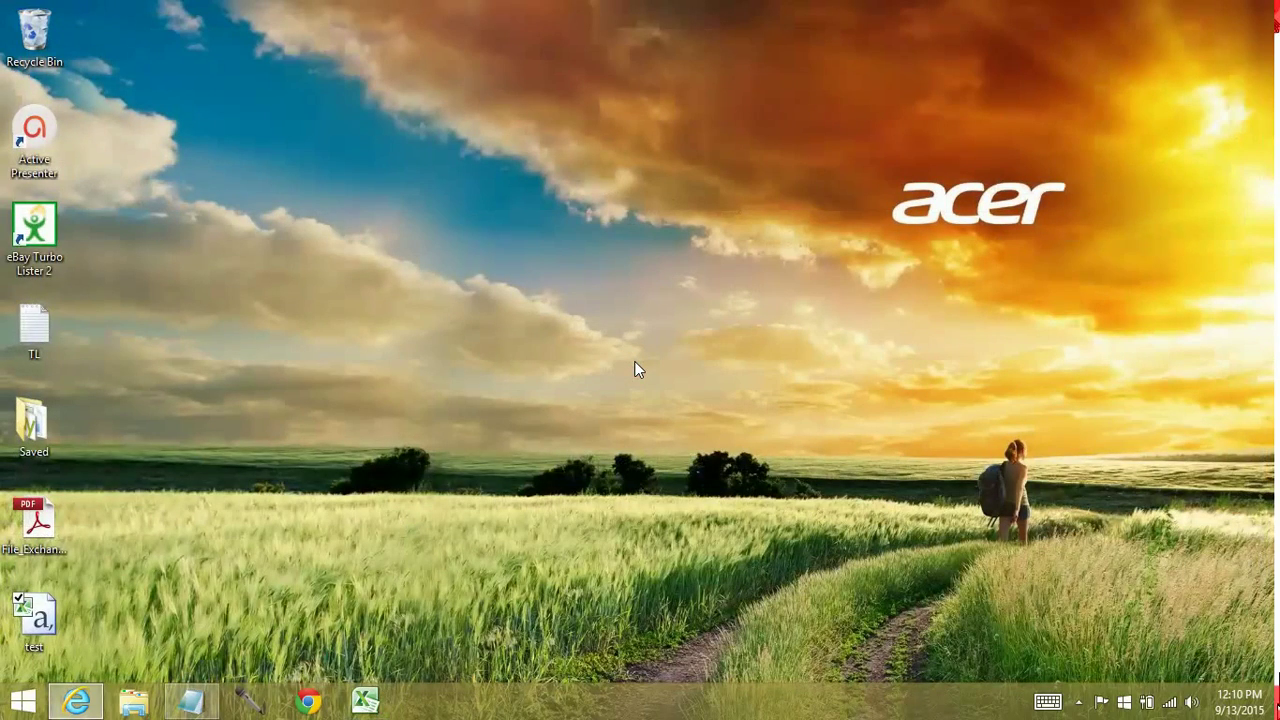
mouse_move(644, 360)
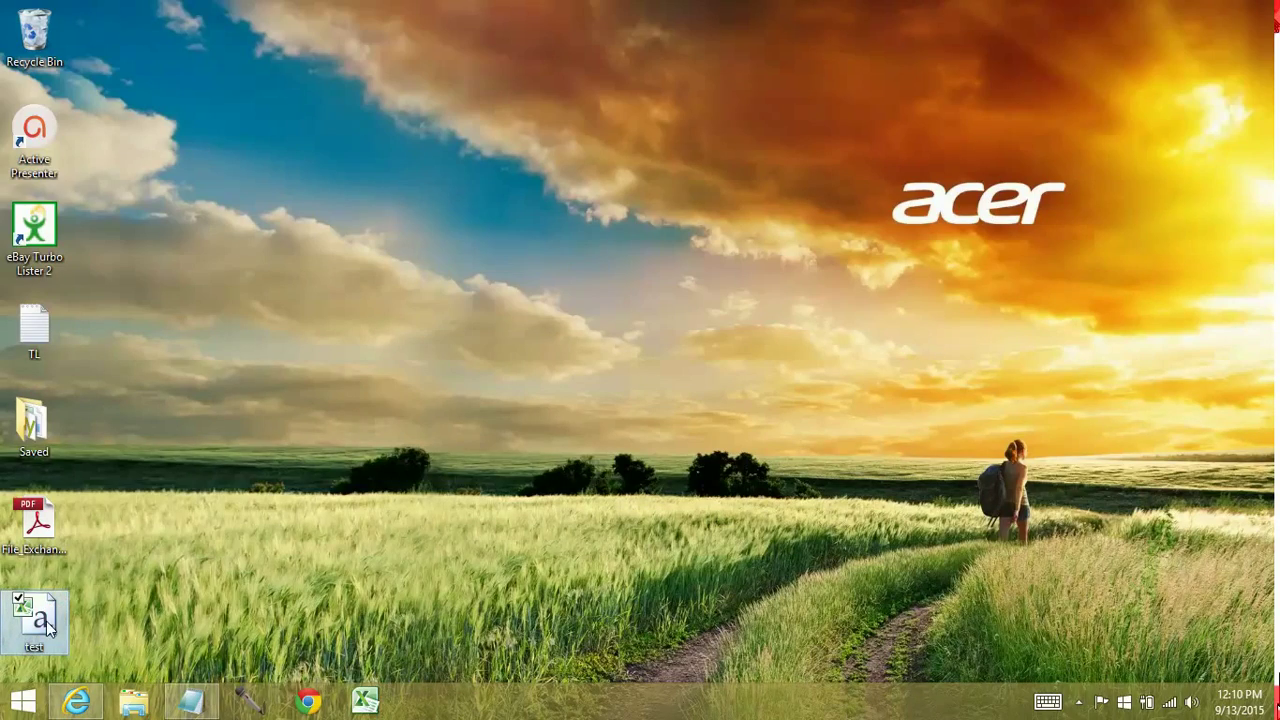
- Reopen test.csv from the desktop, keep CSV format and close it again
double_click(34, 620)
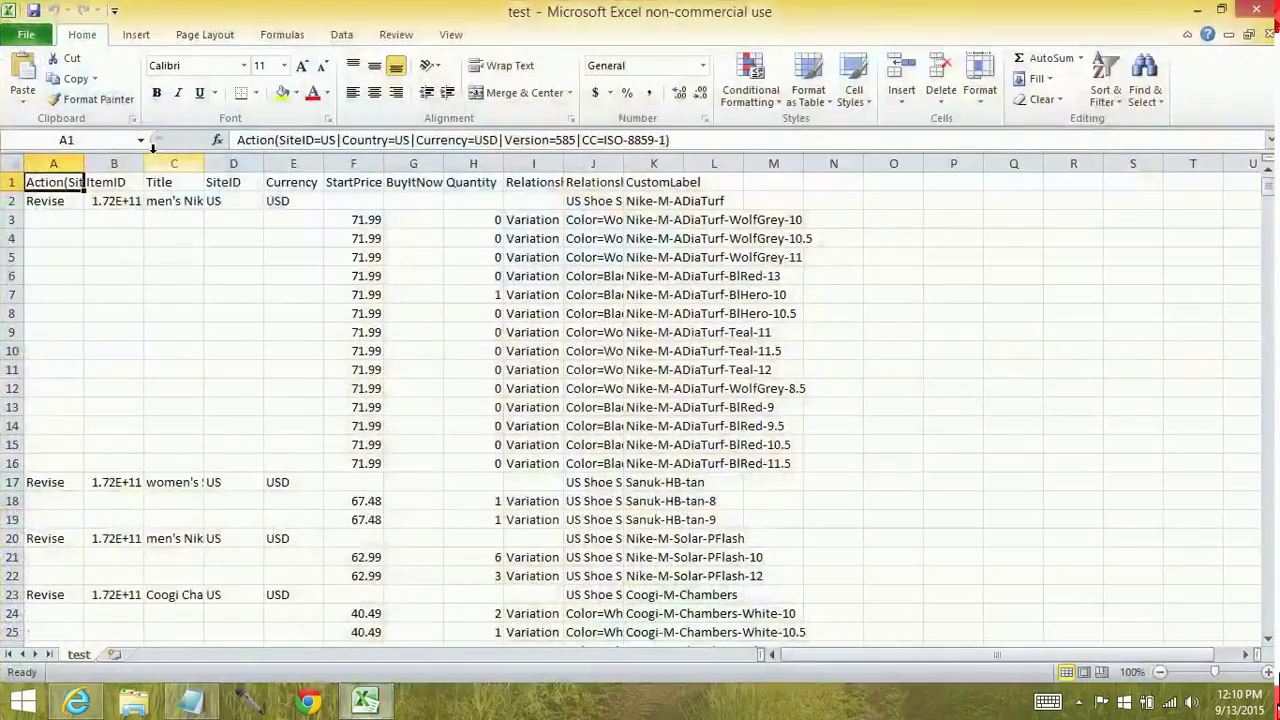
left_click(712, 276)
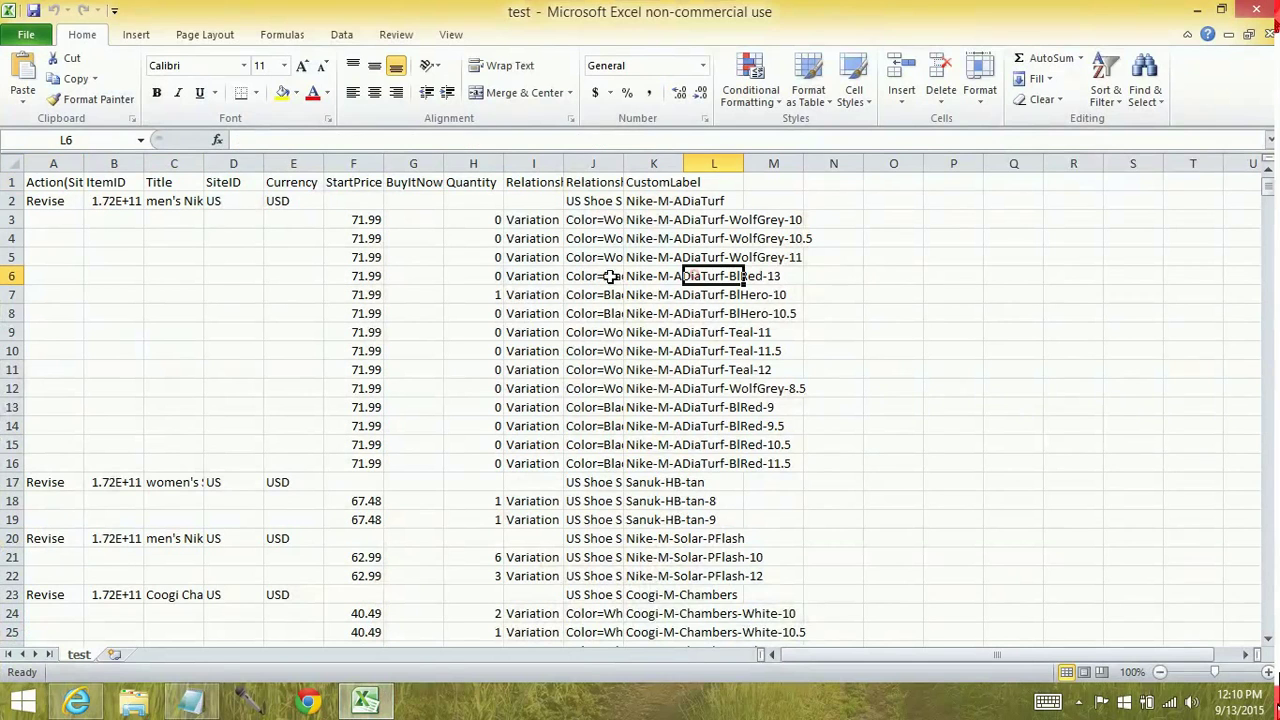
left_click(172, 200)
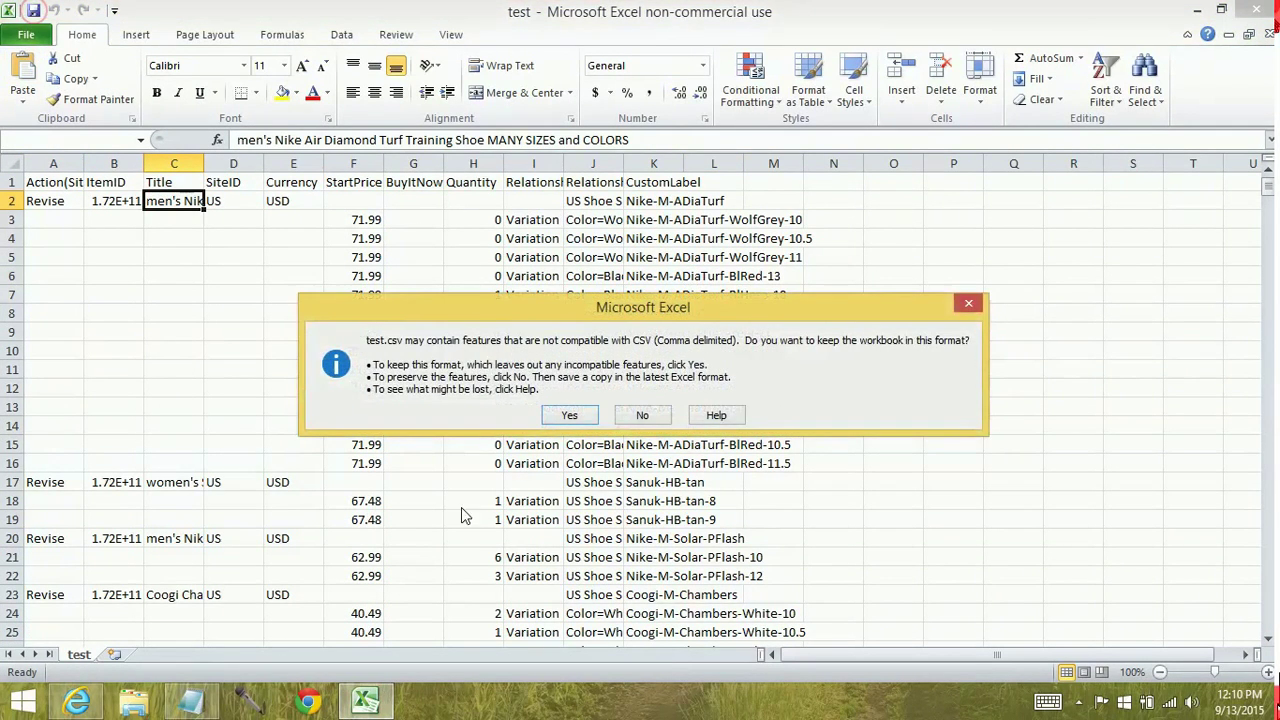
mouse_move(116, 460)
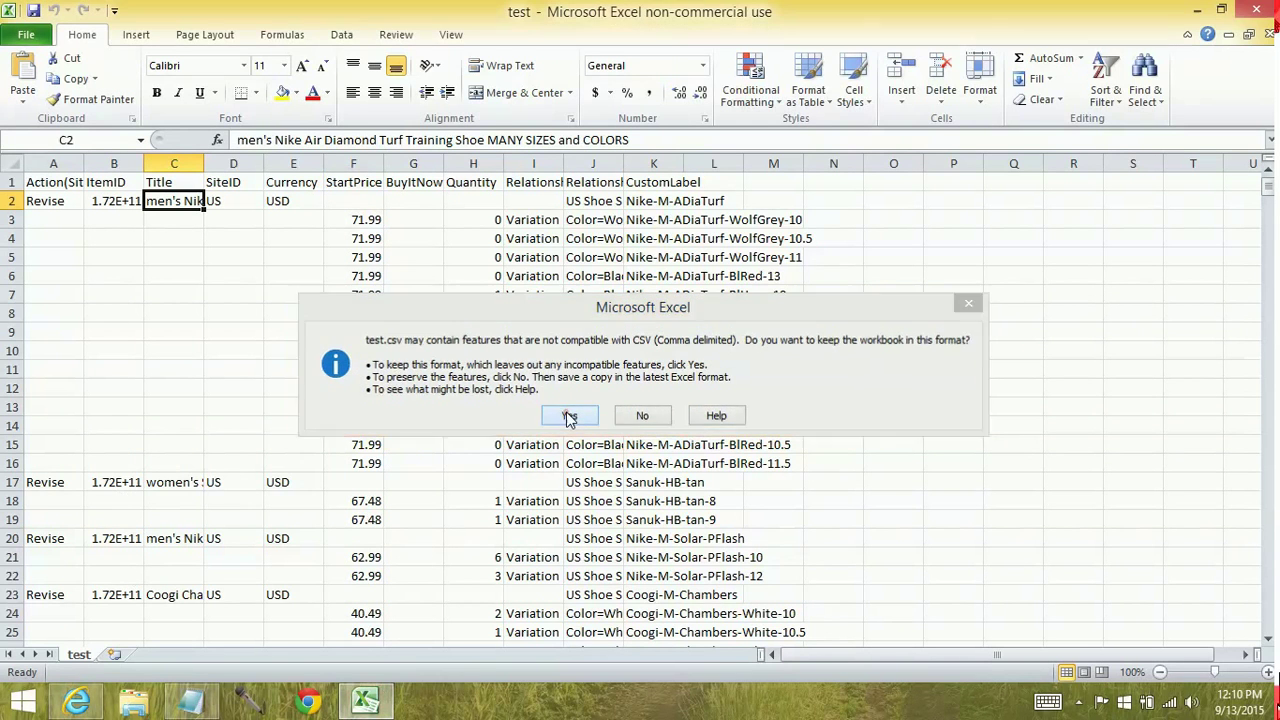
left_click(568, 414)
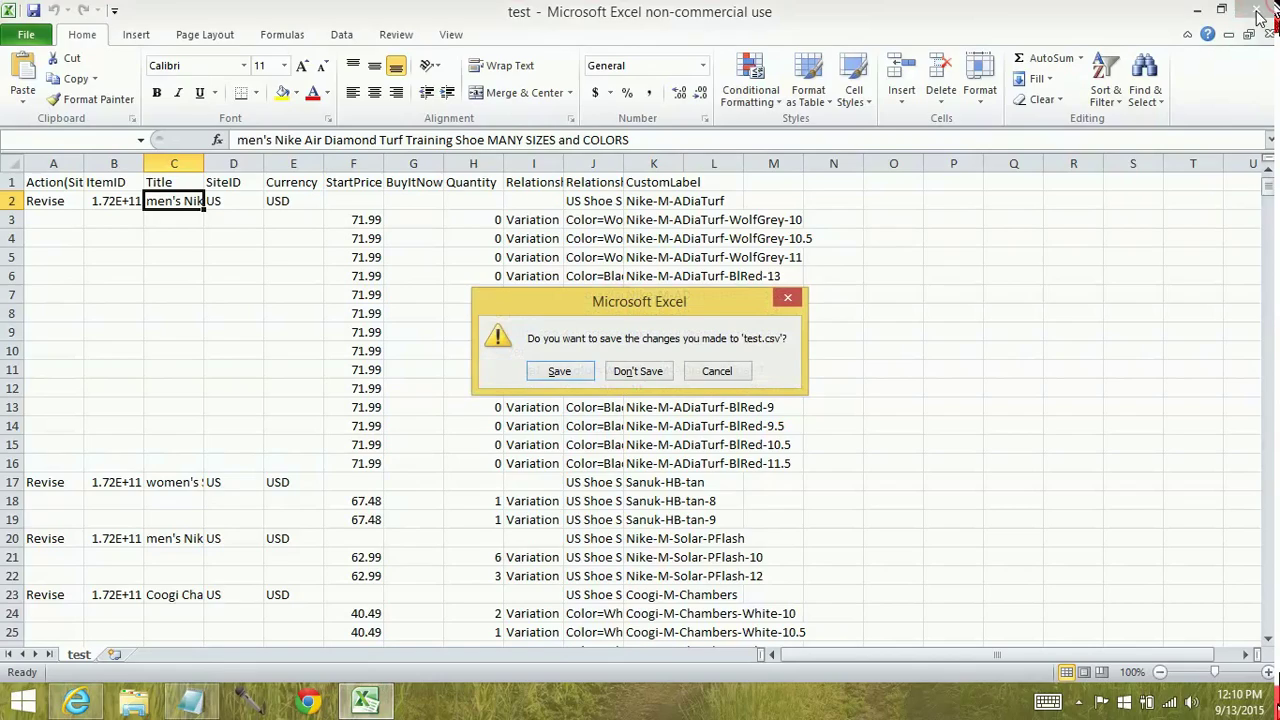
left_click(638, 370)
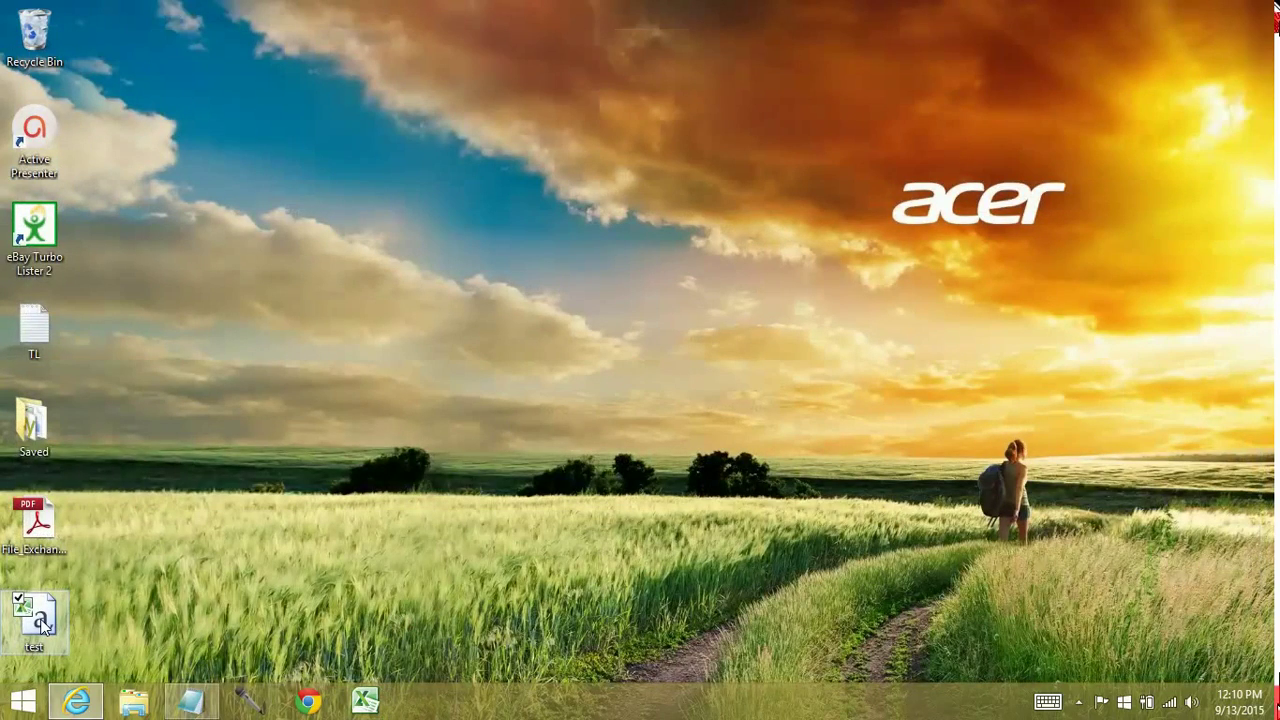
- Reopen test.csv and apply the Number format to the ItemID column
double_click(34, 616)
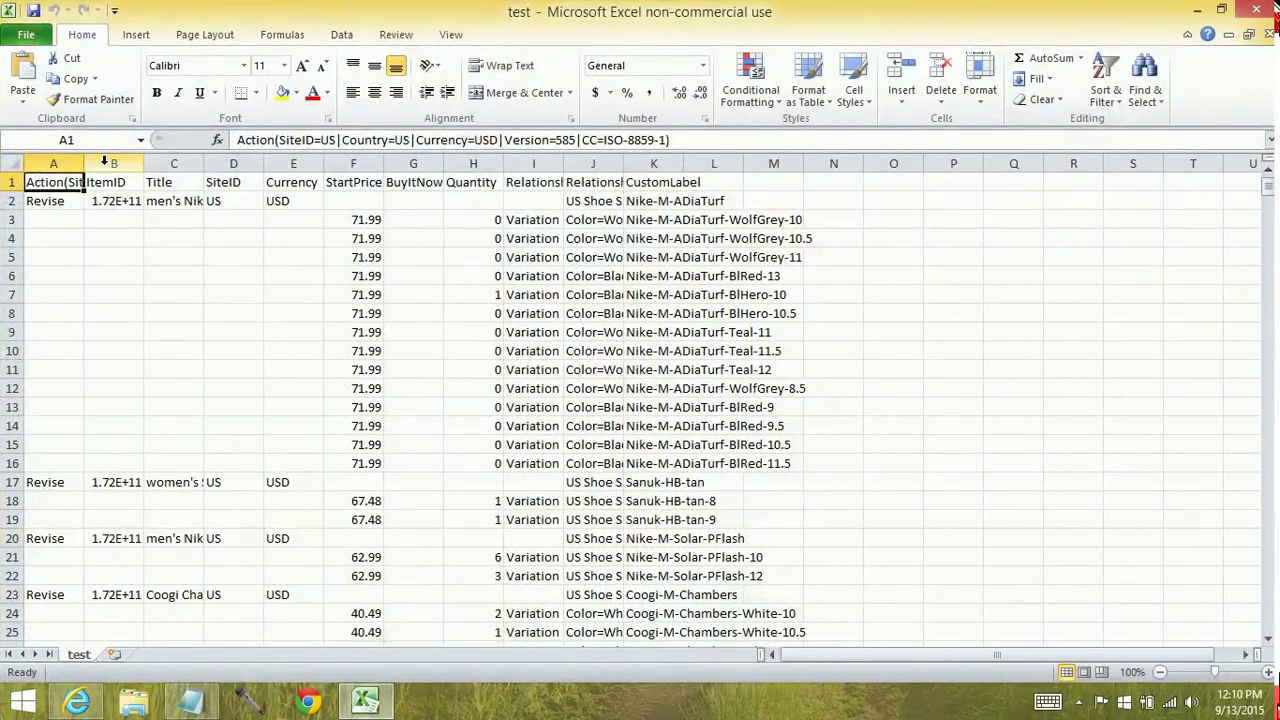
right_click(112, 164)
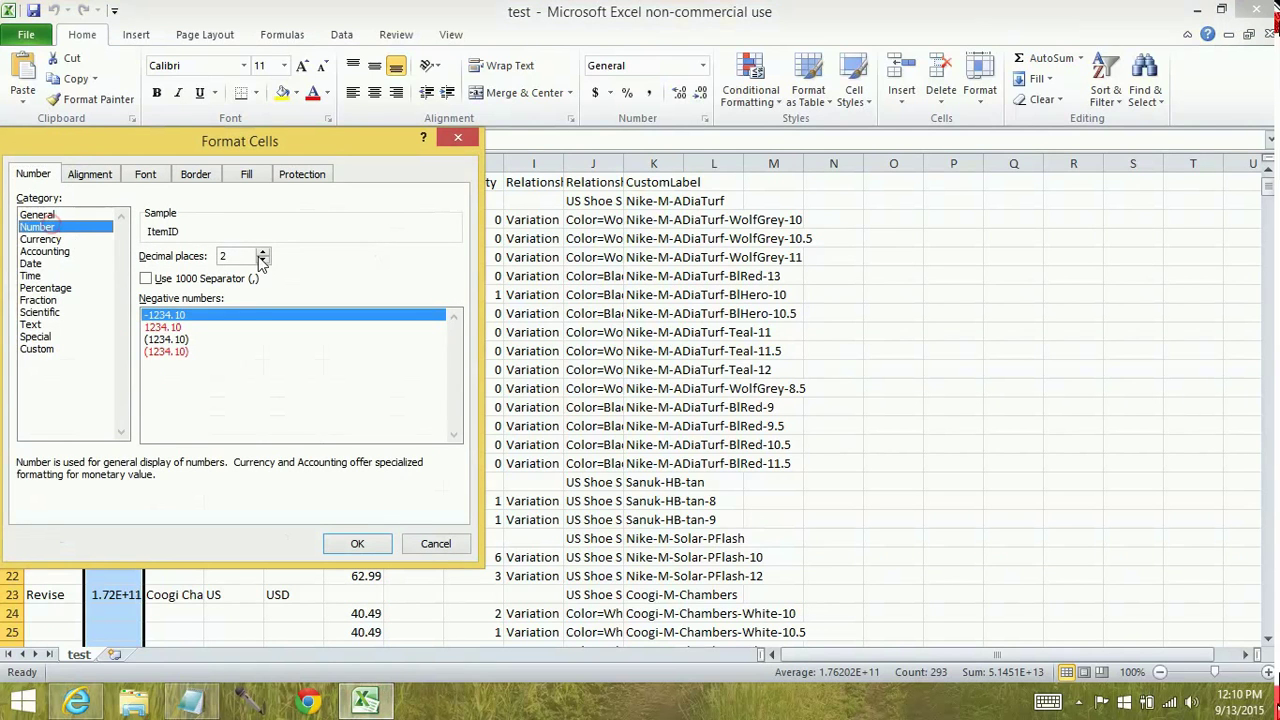
left_click(356, 544)
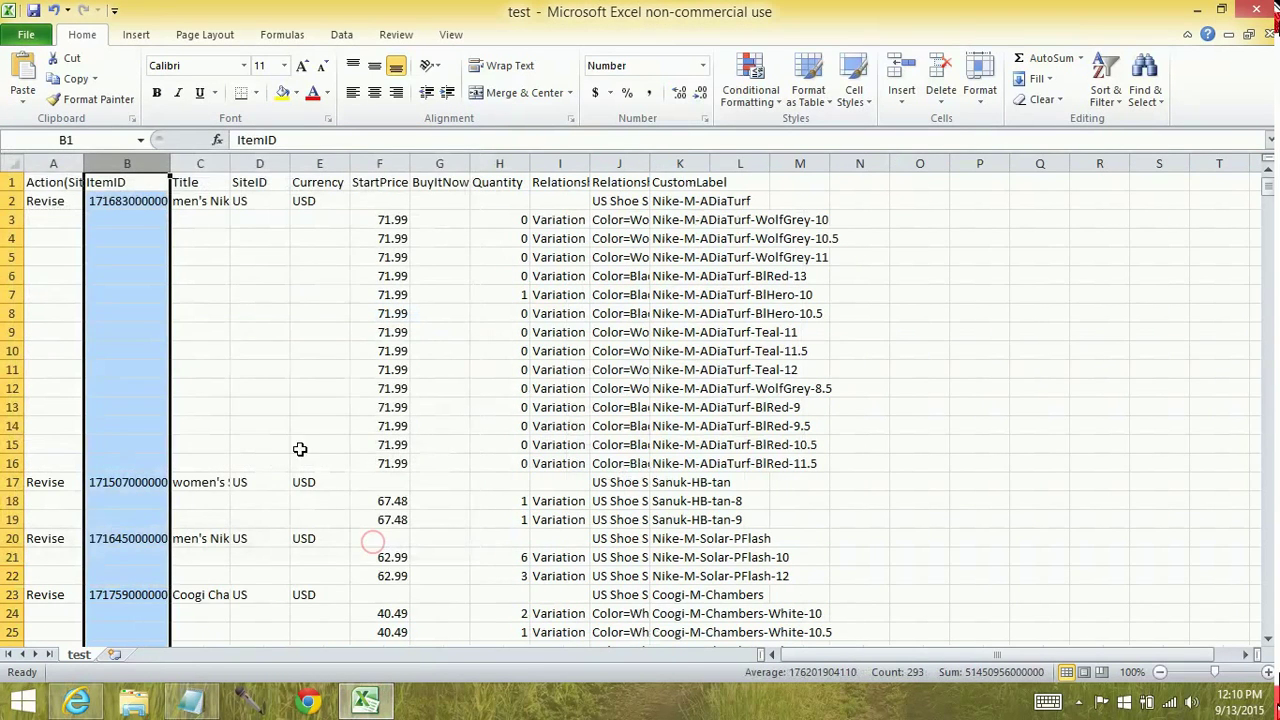
mouse_move(158, 386)
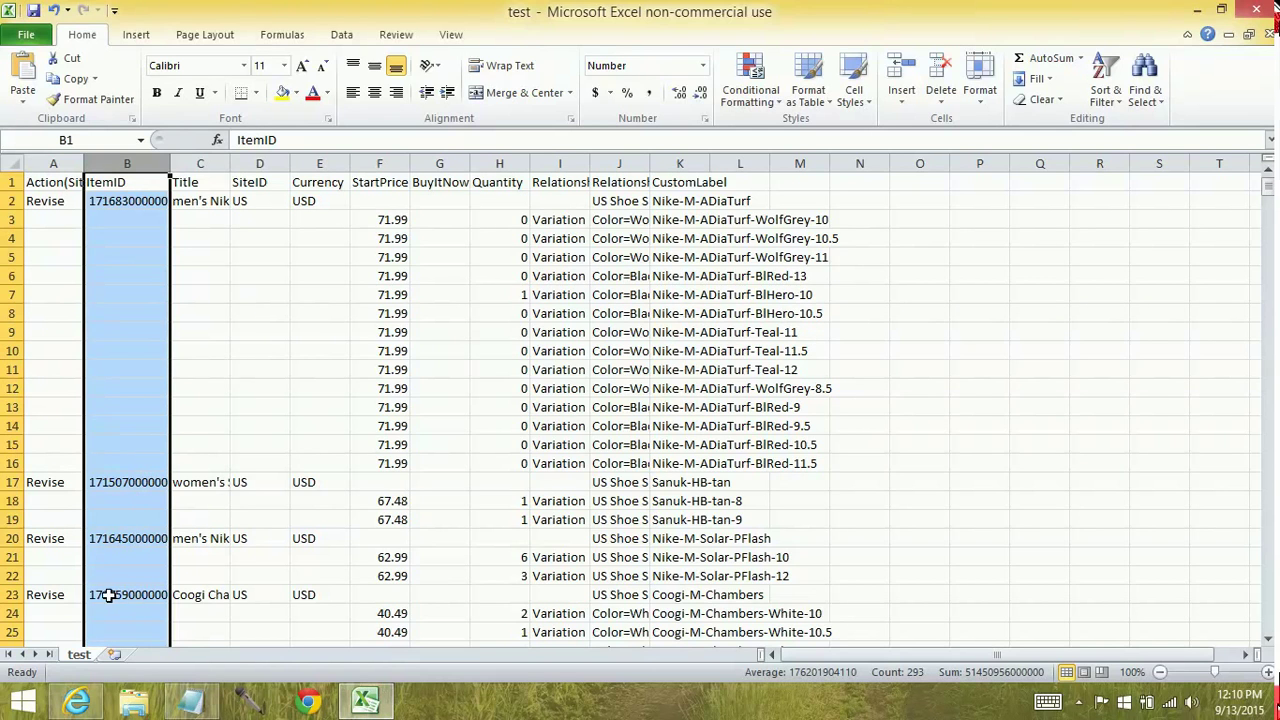
left_click(128, 200)
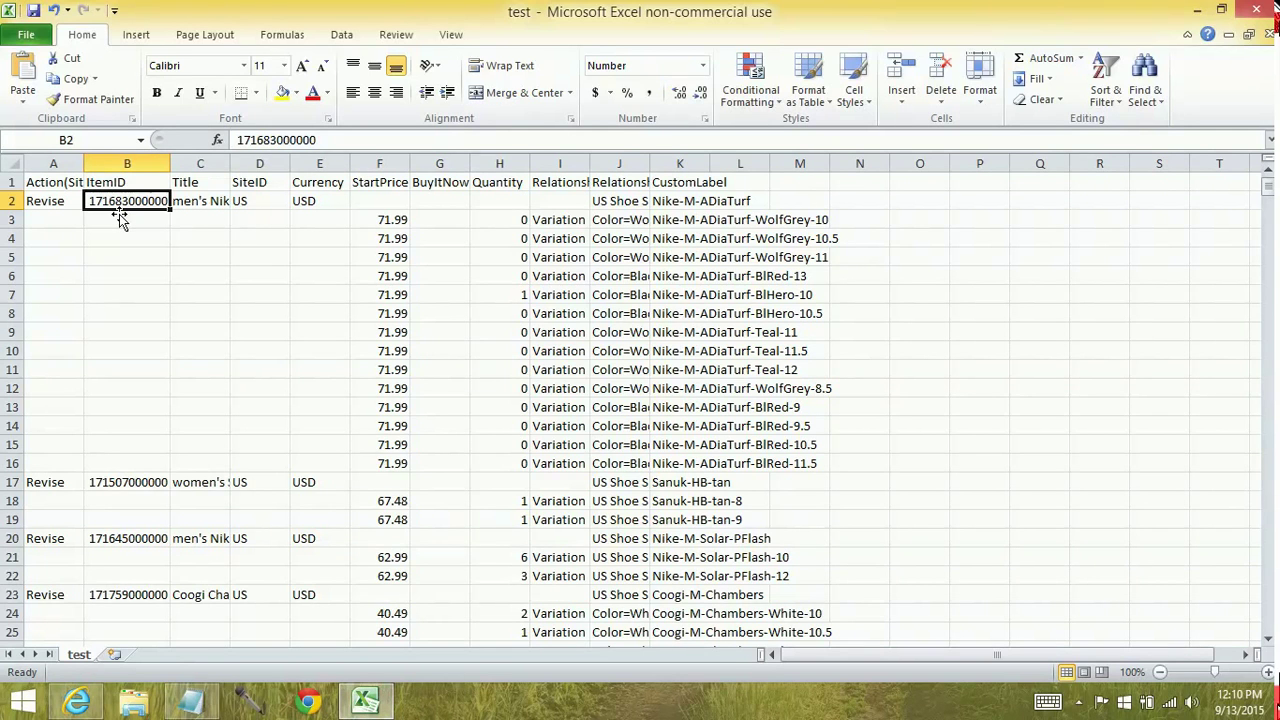
mouse_move(120, 486)
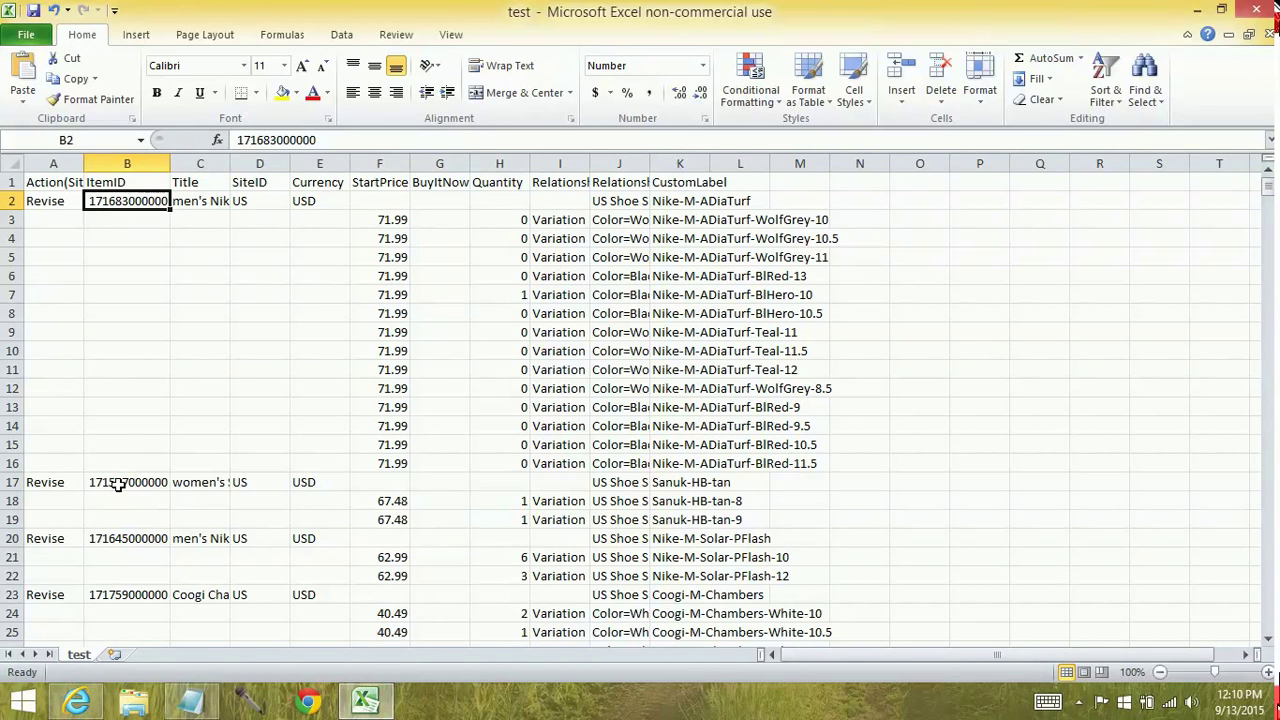
left_click(128, 480)
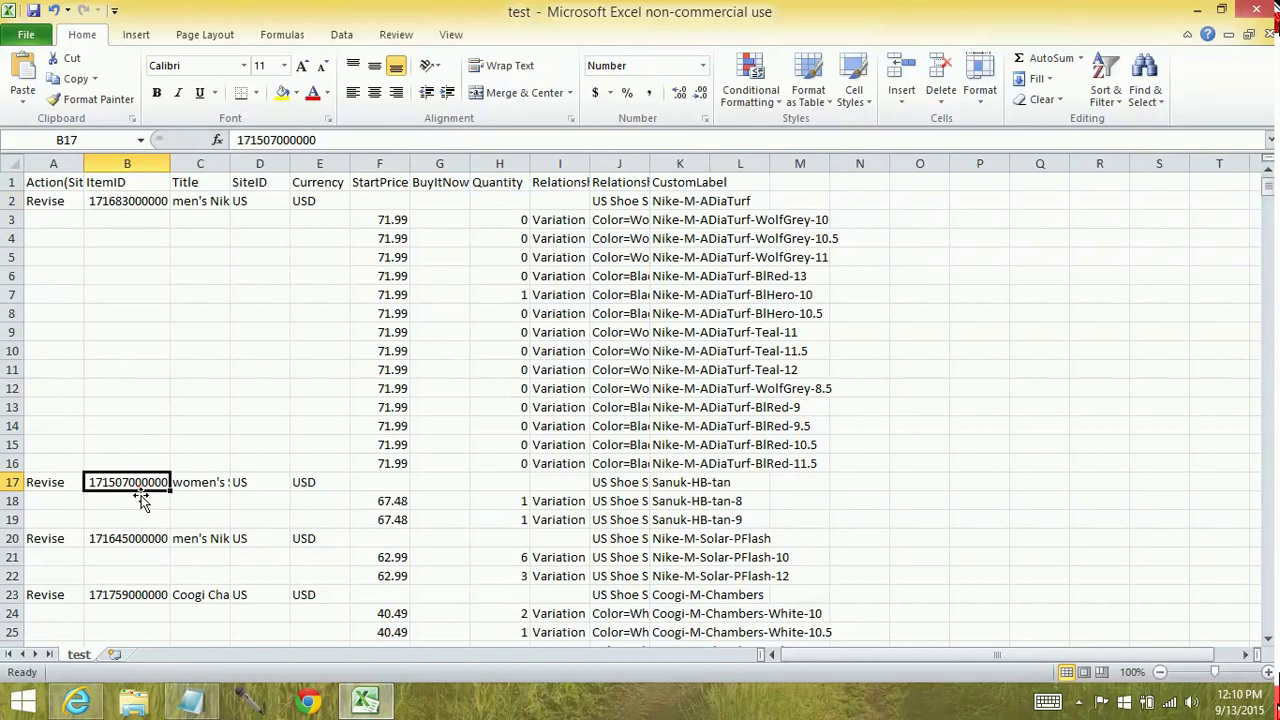
left_click(128, 538)
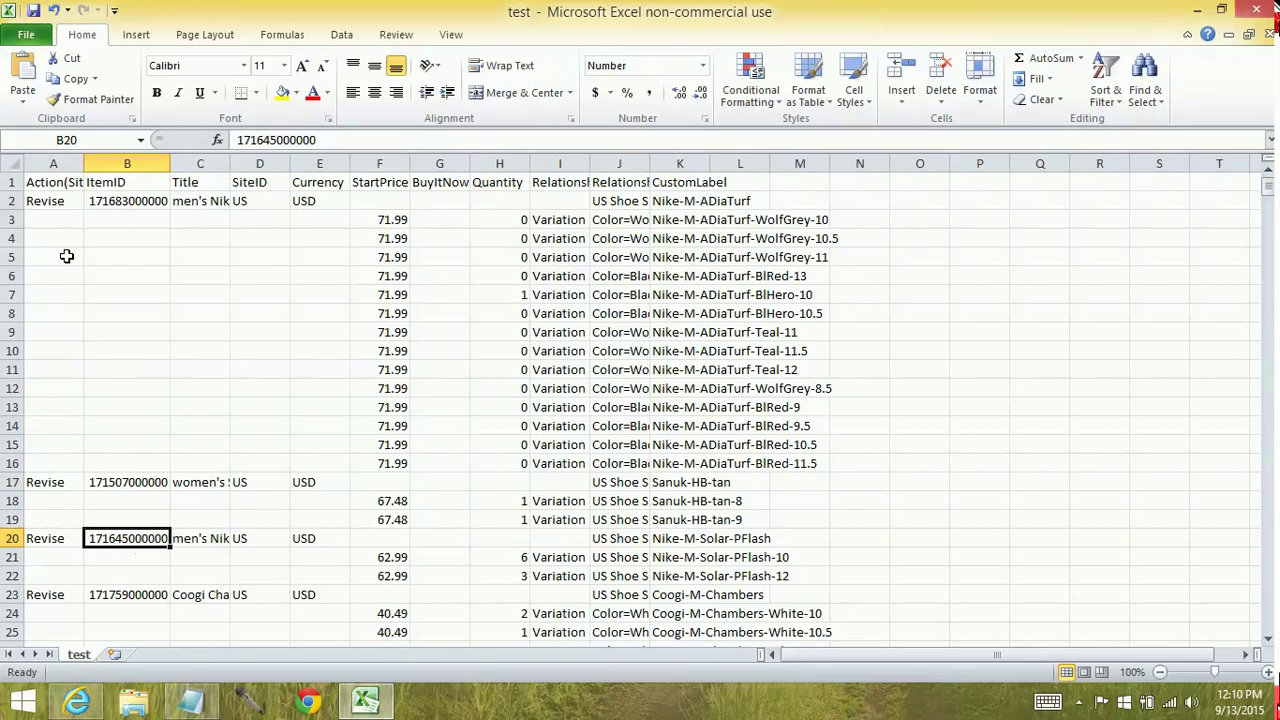
left_click(128, 164)
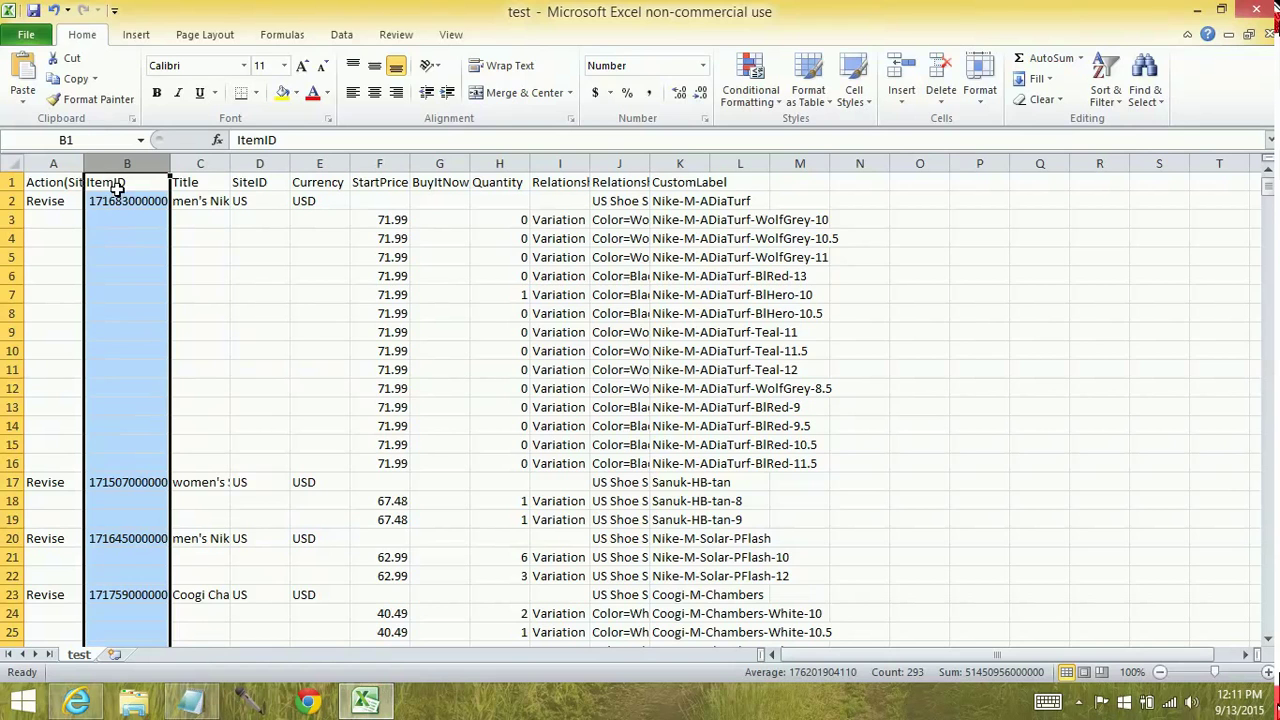
left_click(128, 200)
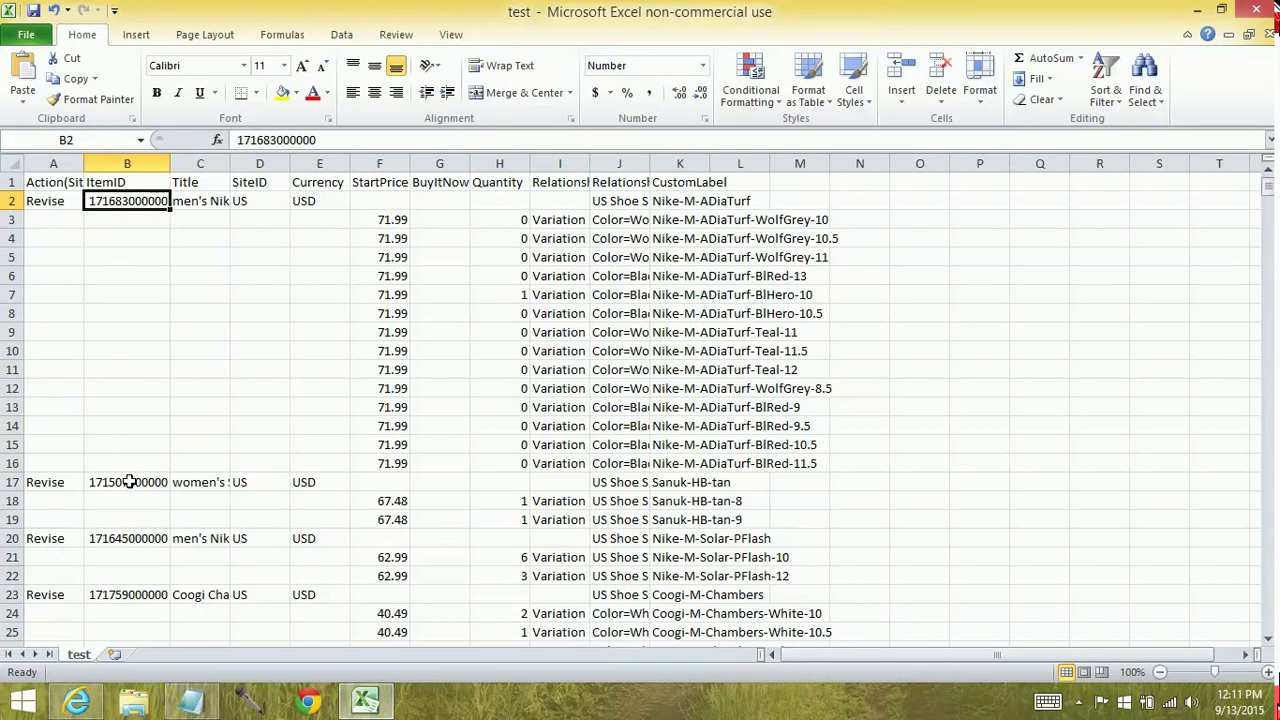
left_click(128, 480)
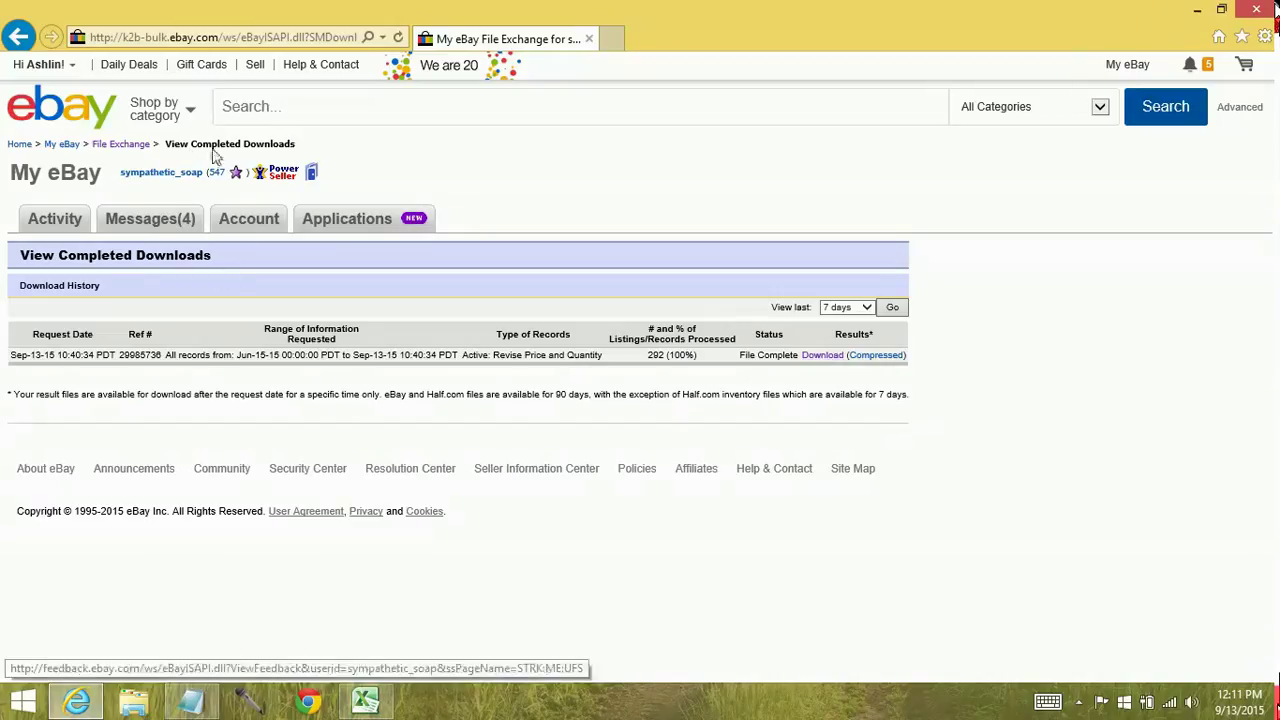
mouse_move(204, 122)
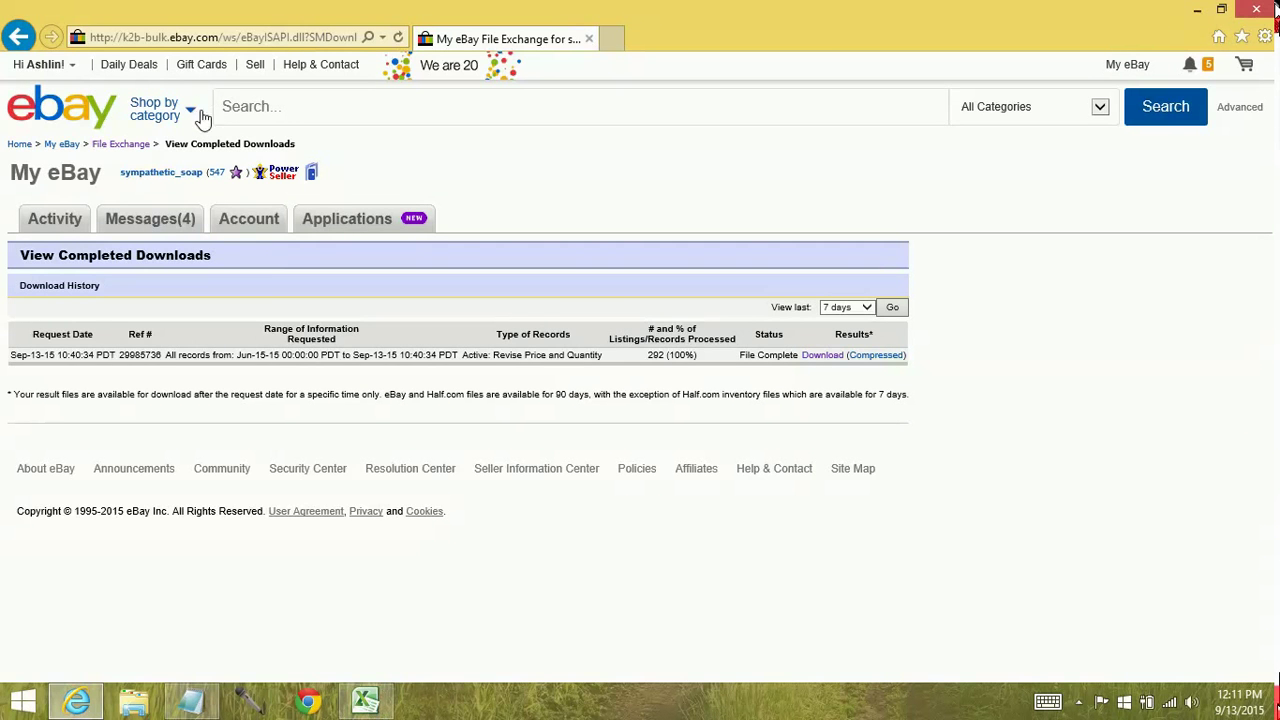
- Return to eBay View Completed Downloads, re-download the results file and open FileExchange_Response_29985736.csv in Excel
left_click(366, 700)
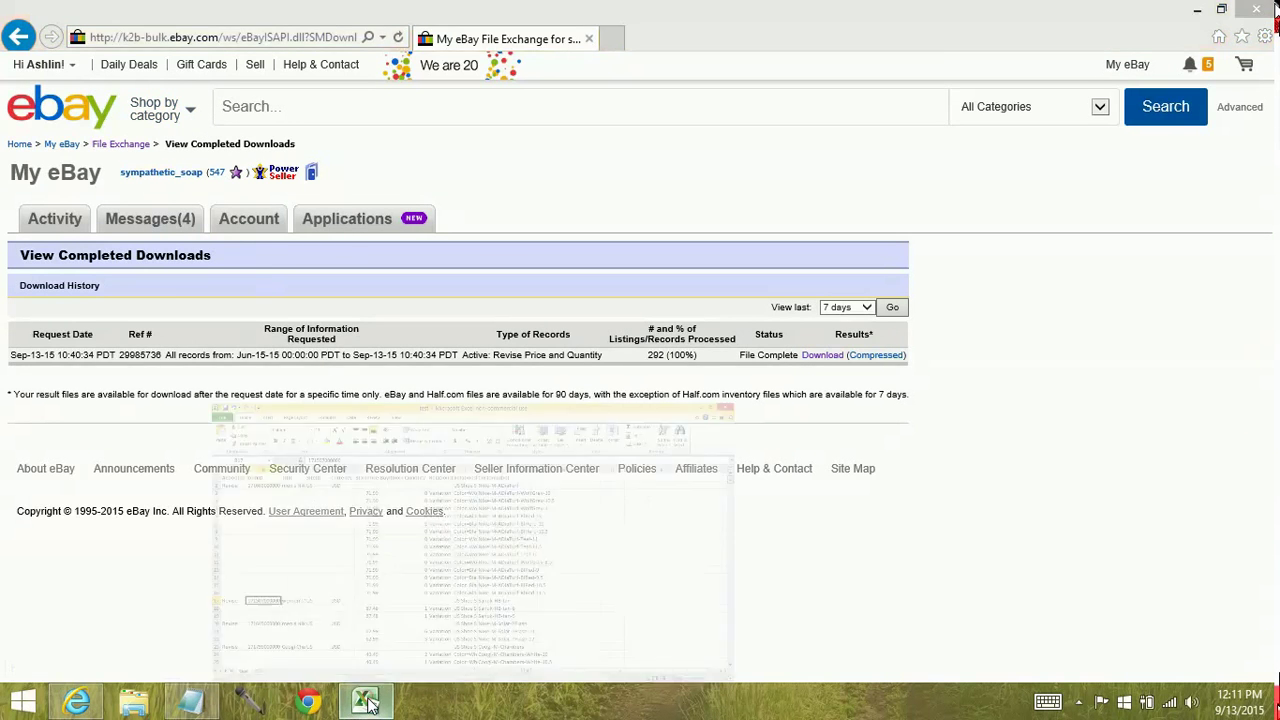
left_click(364, 700)
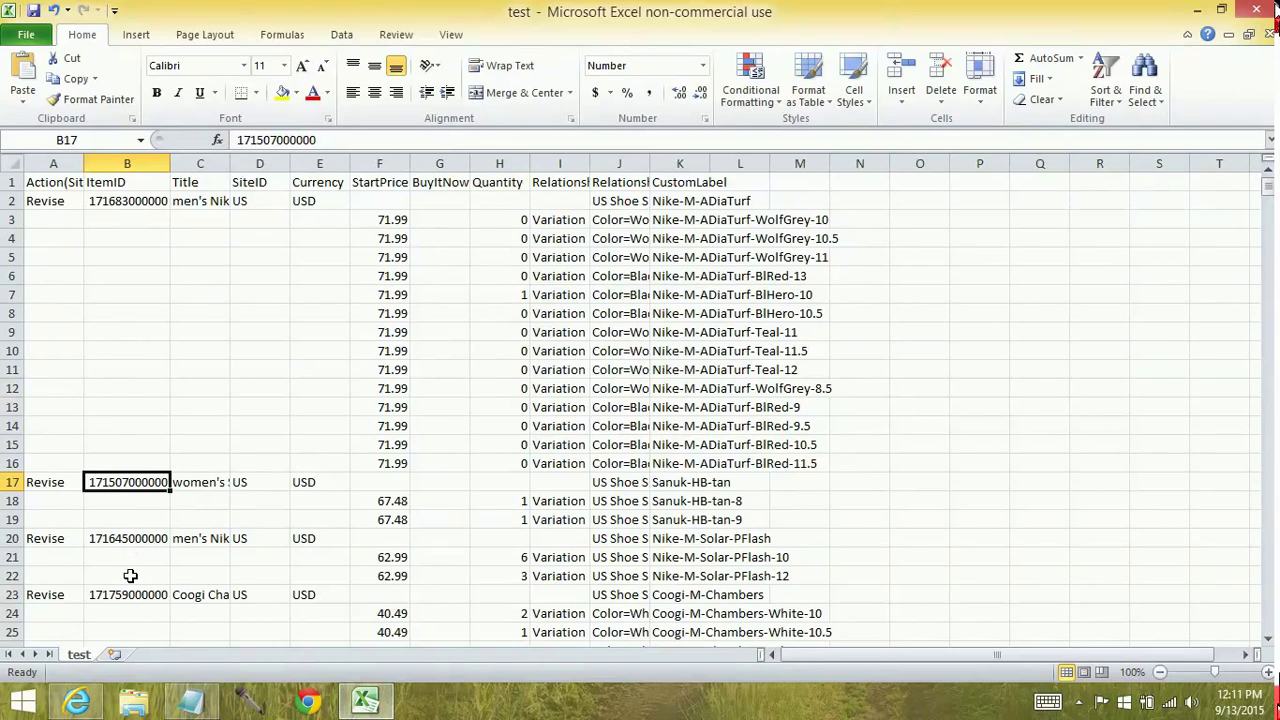
mouse_move(38, 200)
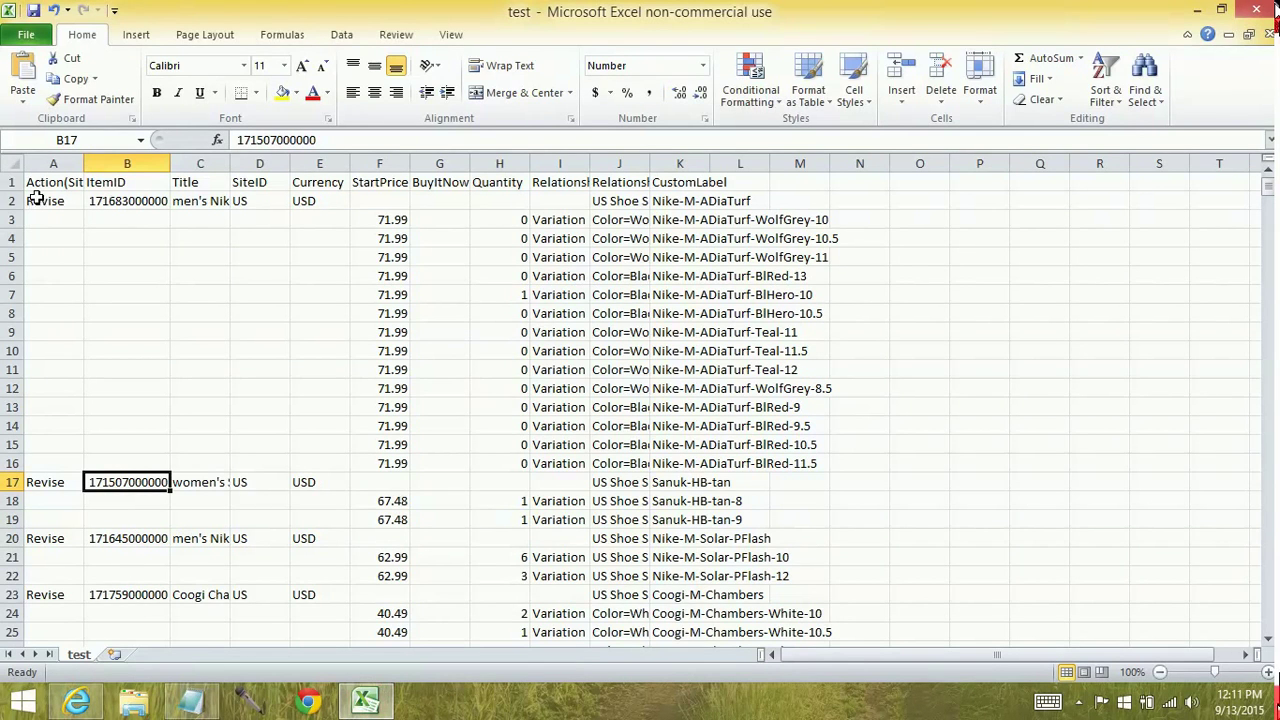
mouse_move(40, 496)
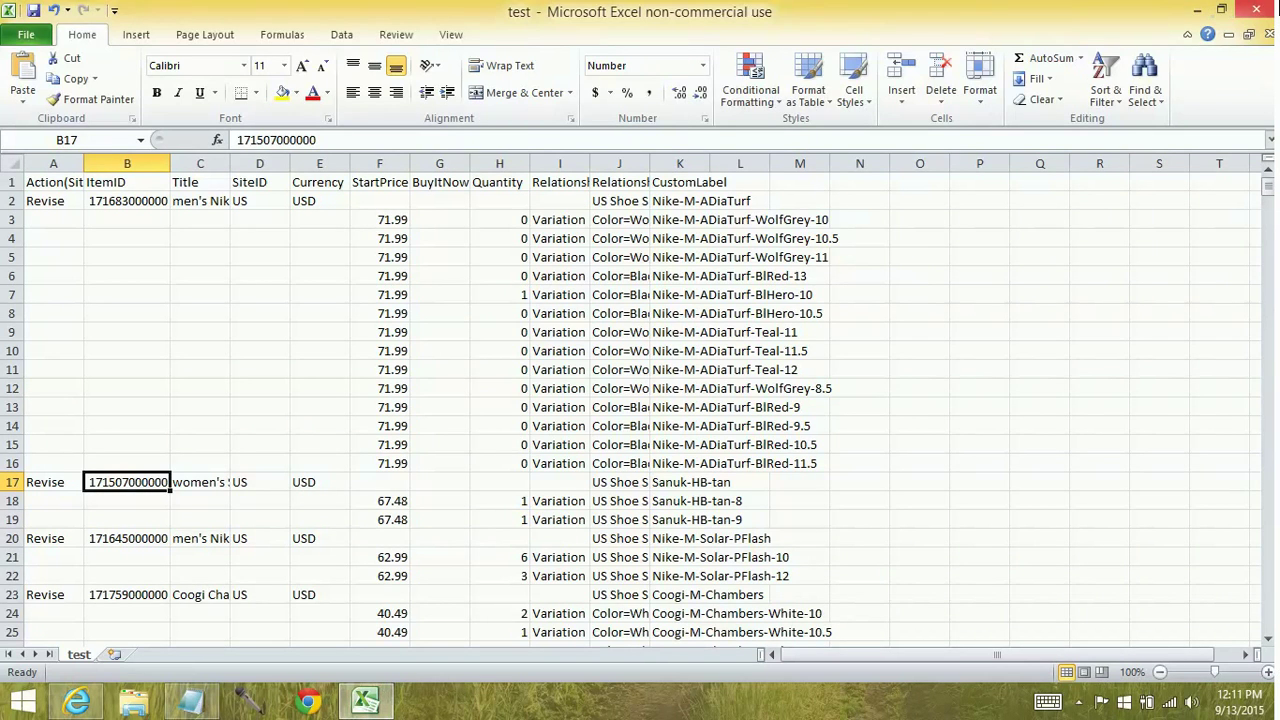
left_click(76, 700)
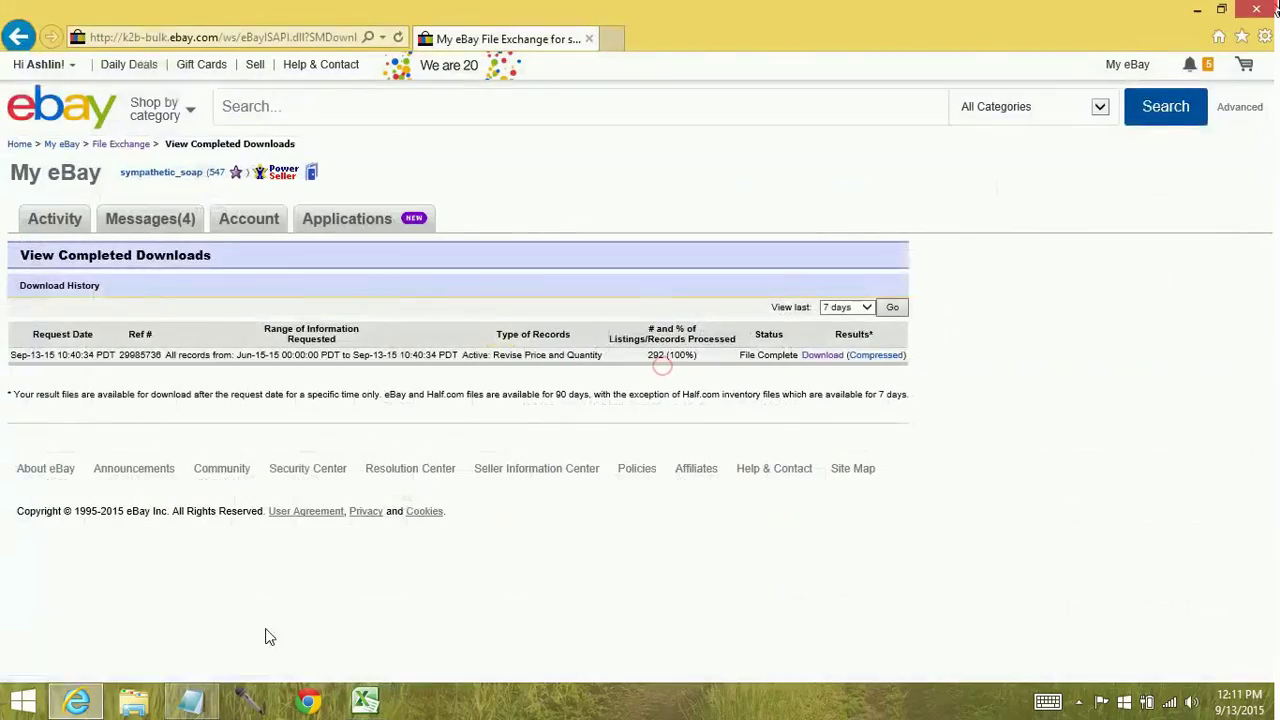
left_click(822, 356)
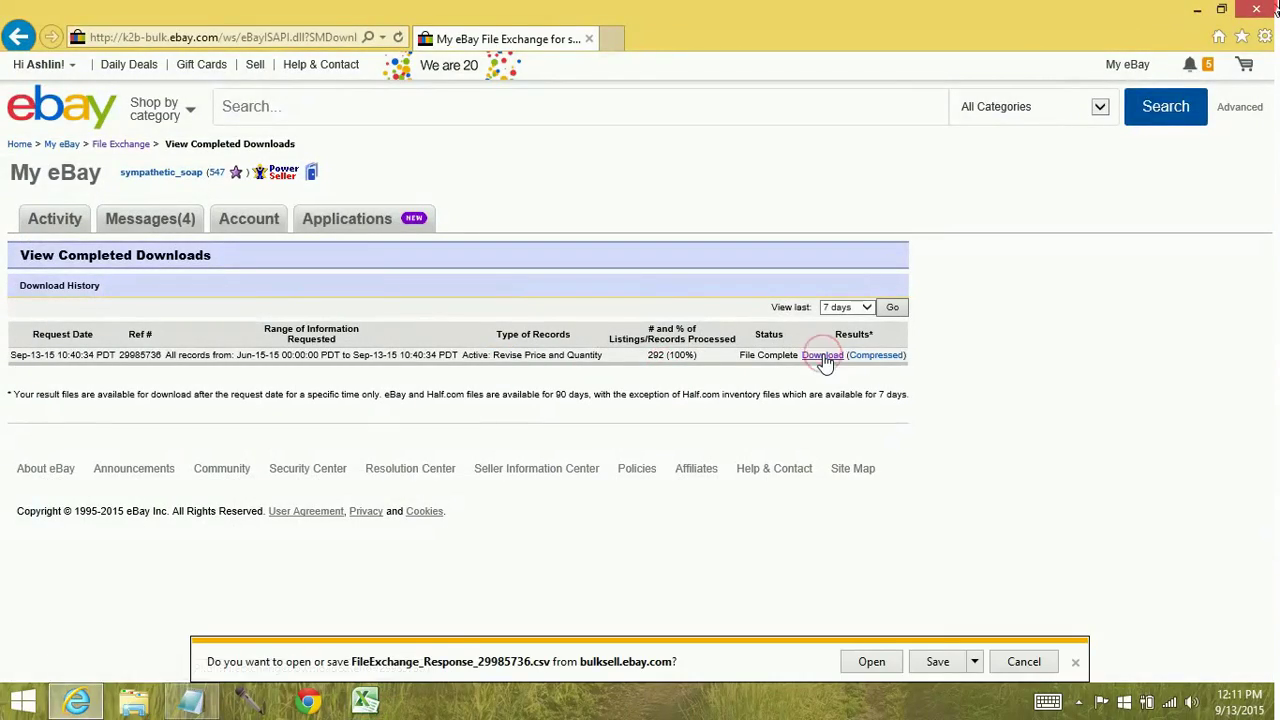
left_click(872, 660)
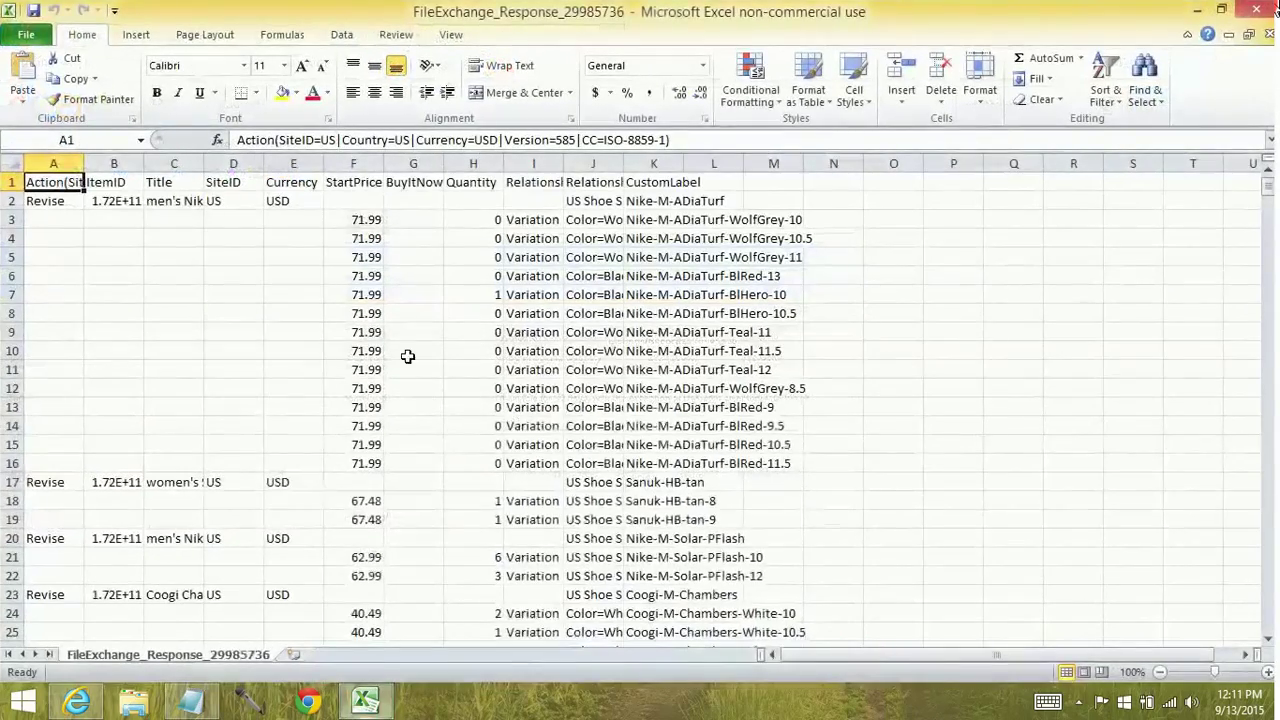
left_click(112, 164)
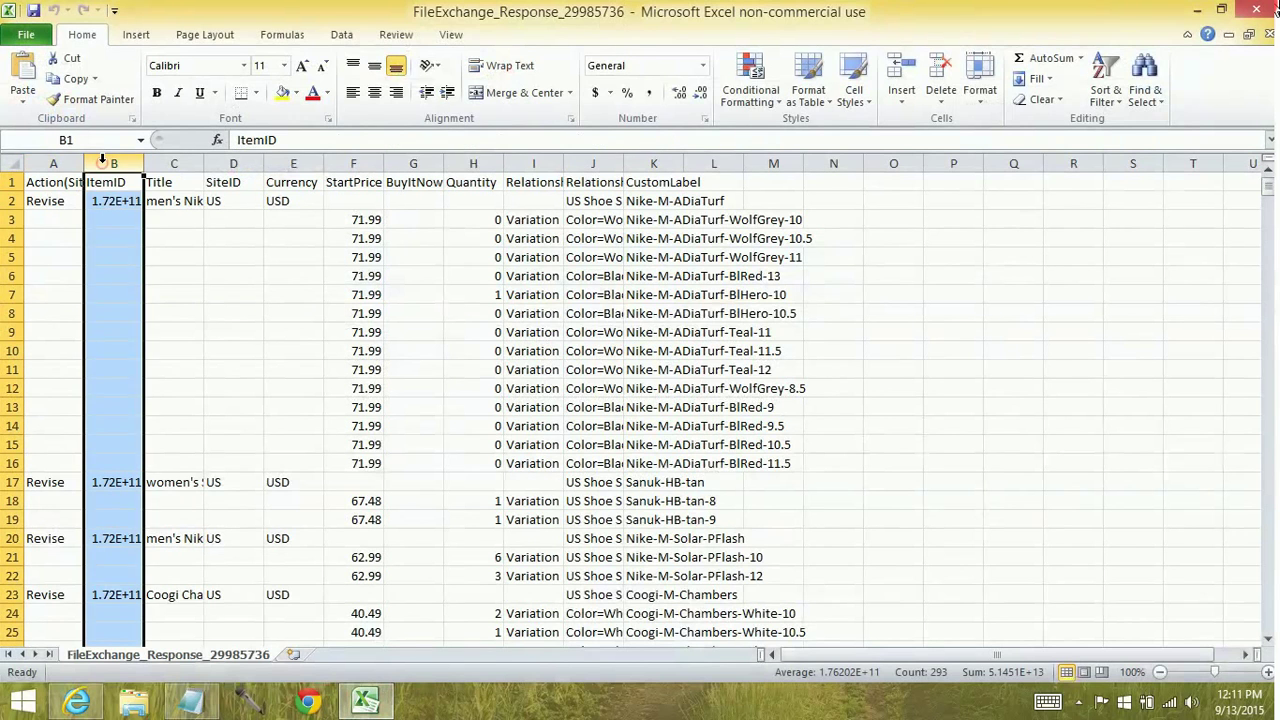
right_click(112, 164)
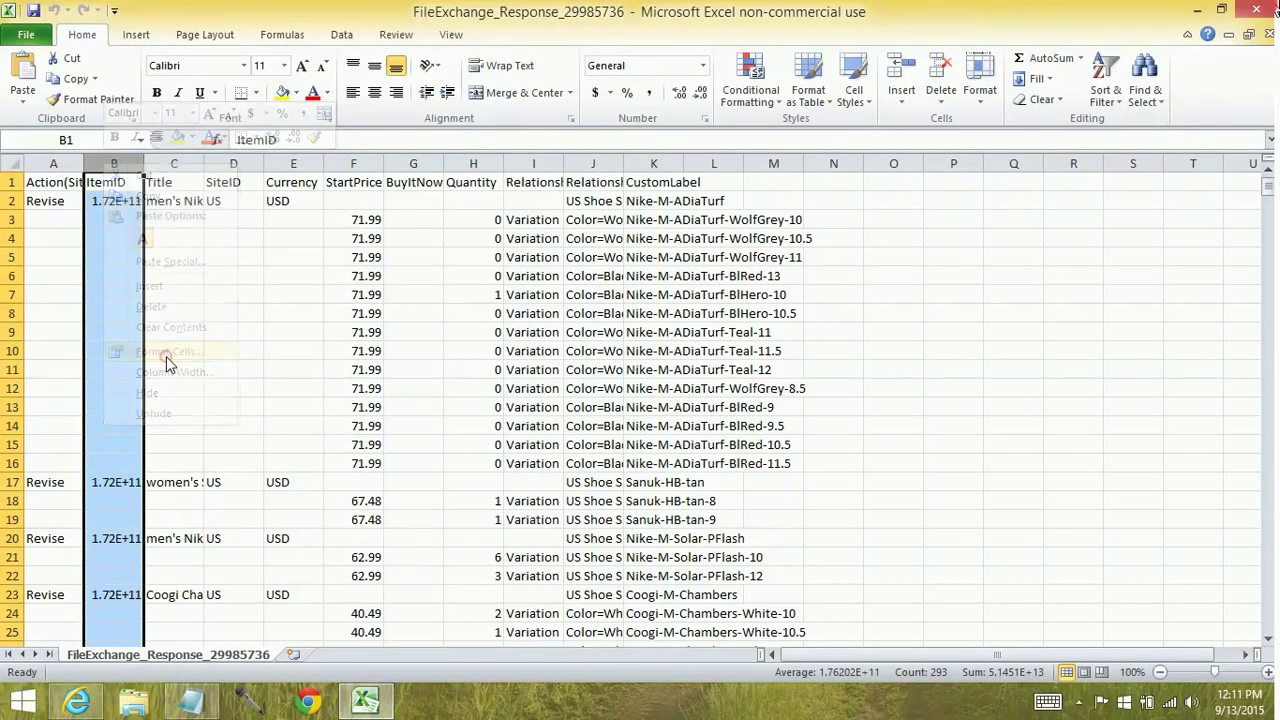
left_click(168, 352)
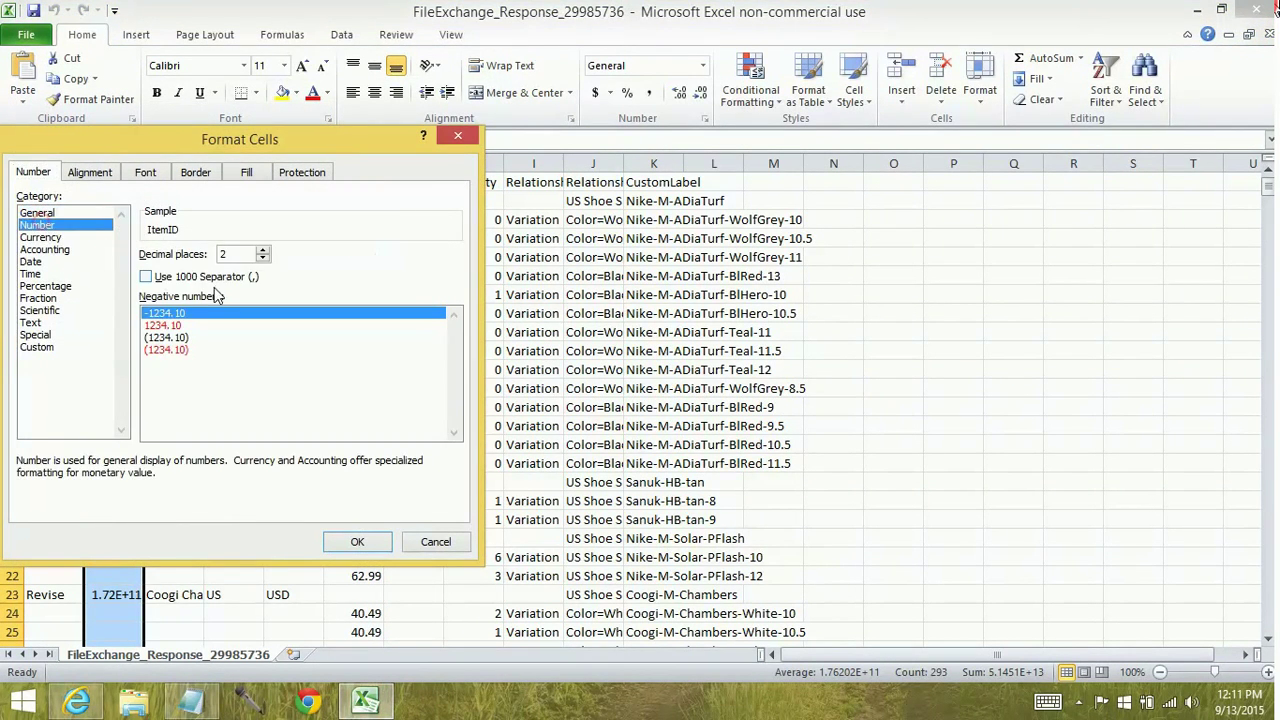
left_click(356, 540)
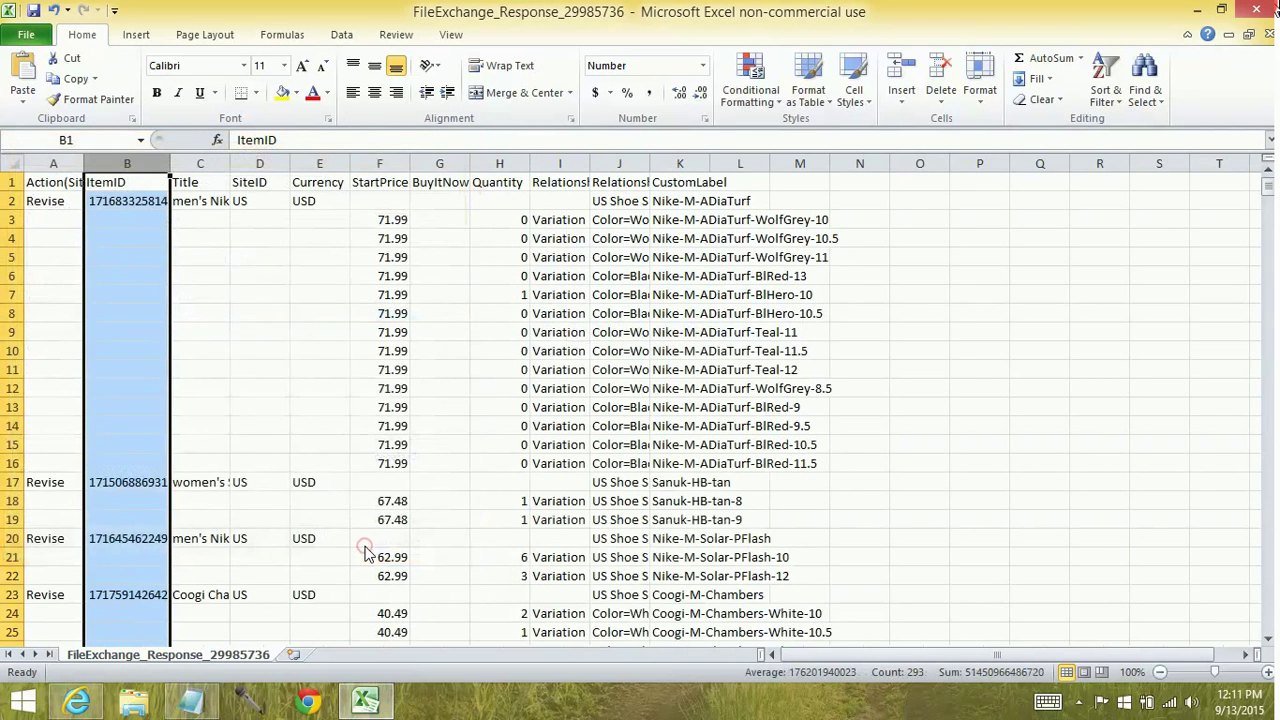
mouse_move(420, 316)
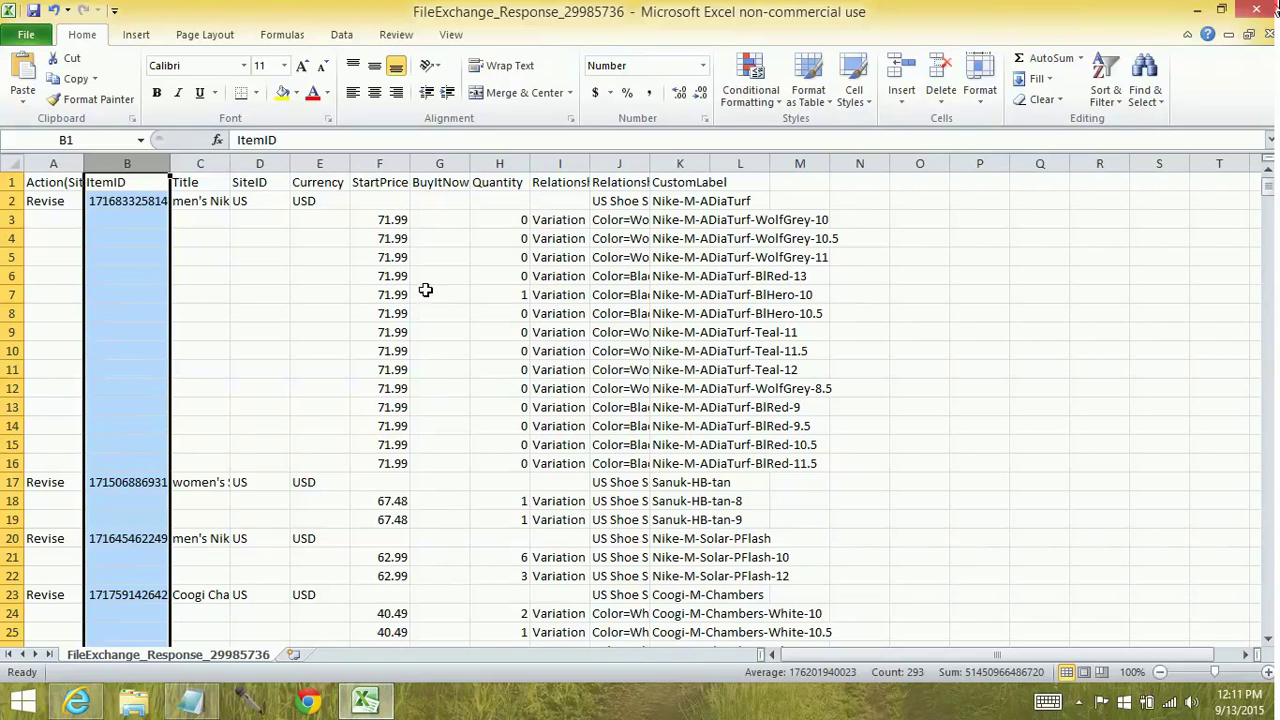
mouse_move(128, 480)
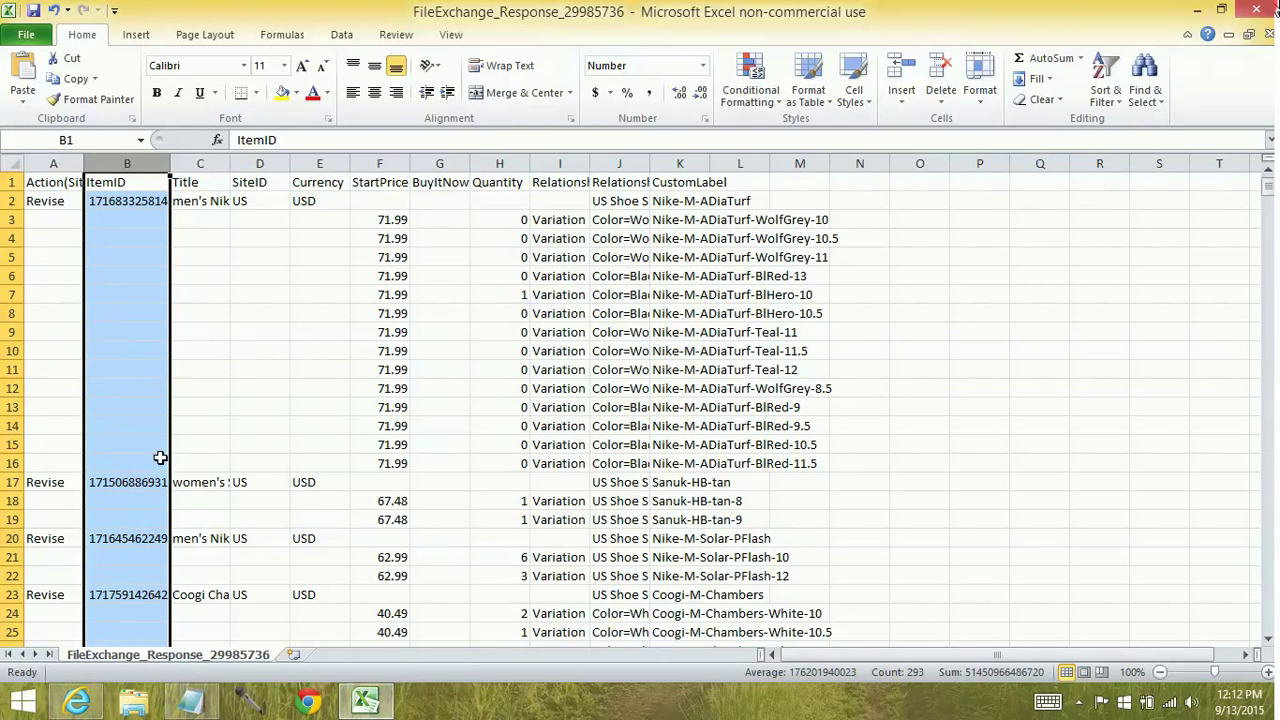
mouse_move(256, 368)
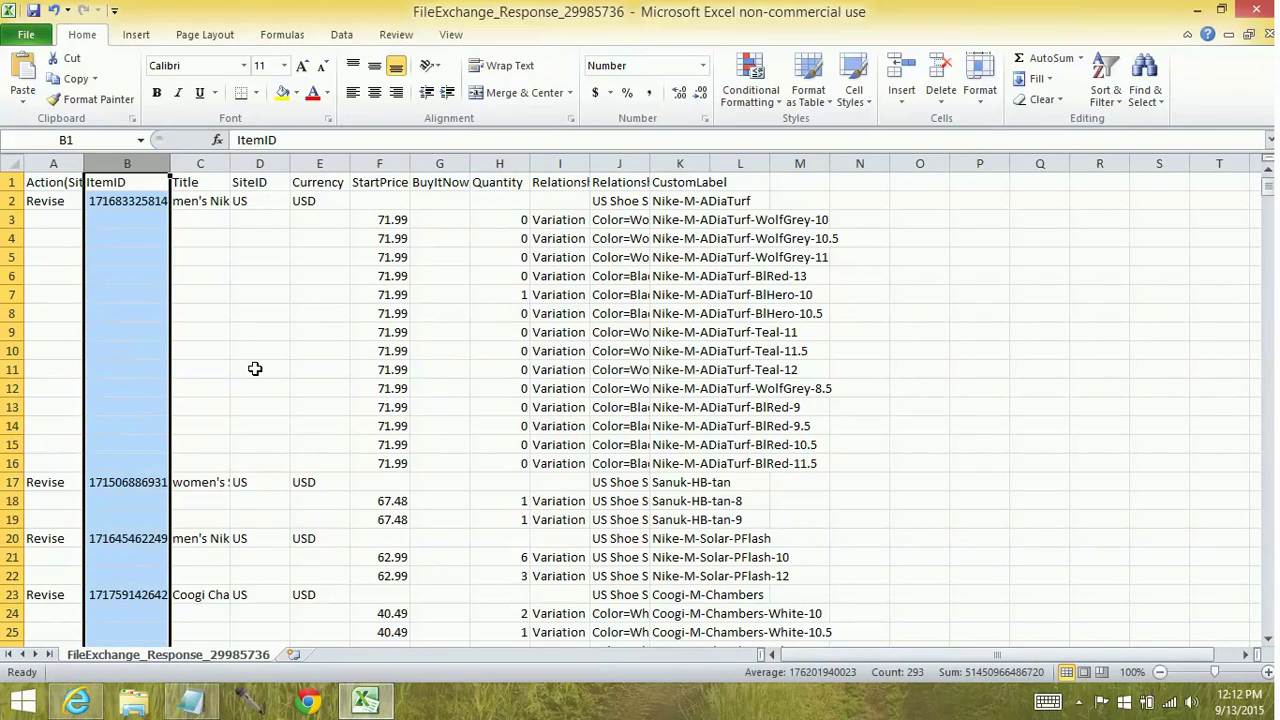